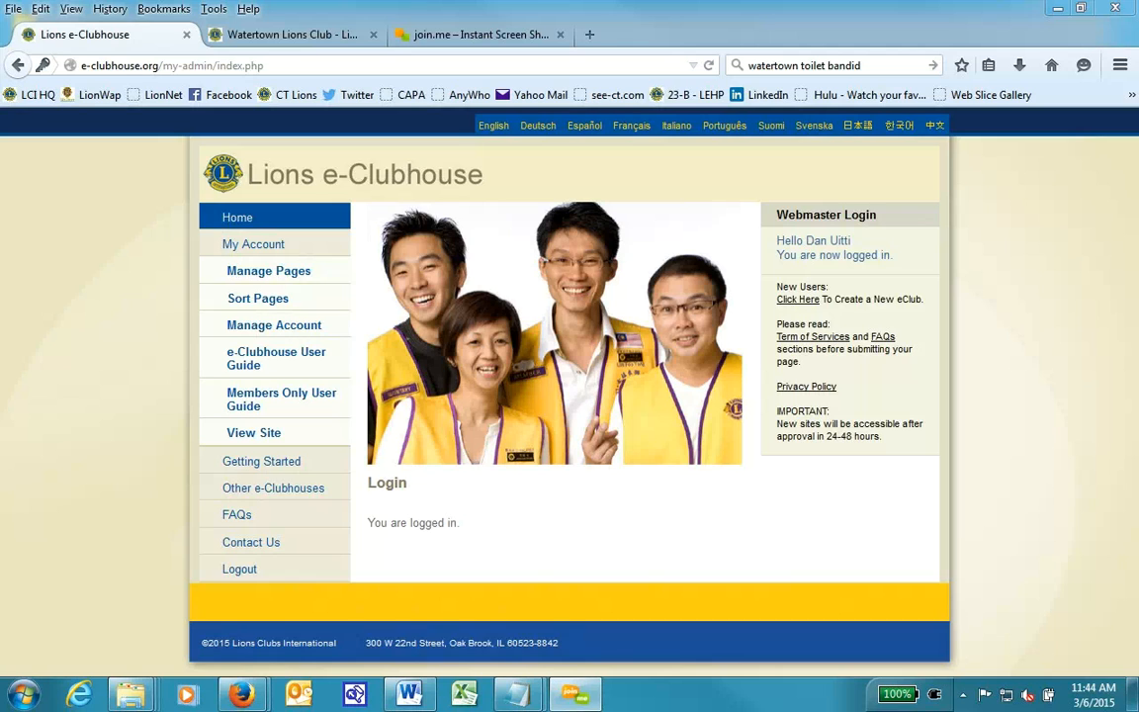
mouse_move(269, 271)
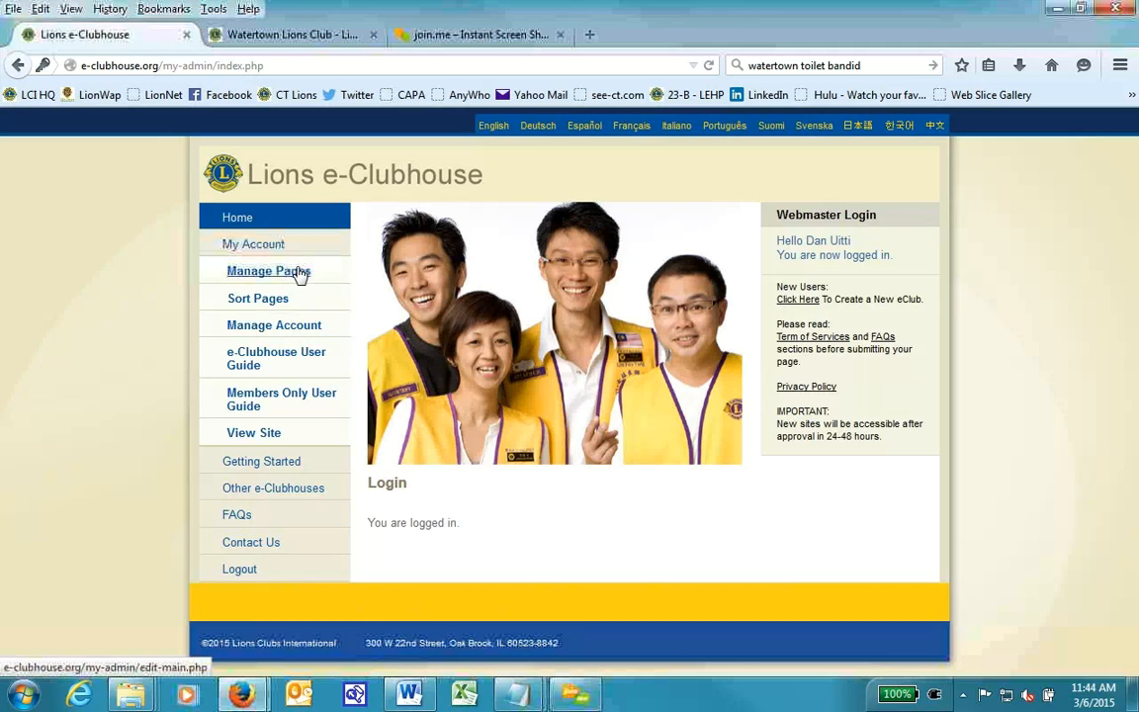
Show the club's public pages via Manage Pages and edit the It Takes a Lion page
left_click(269, 271)
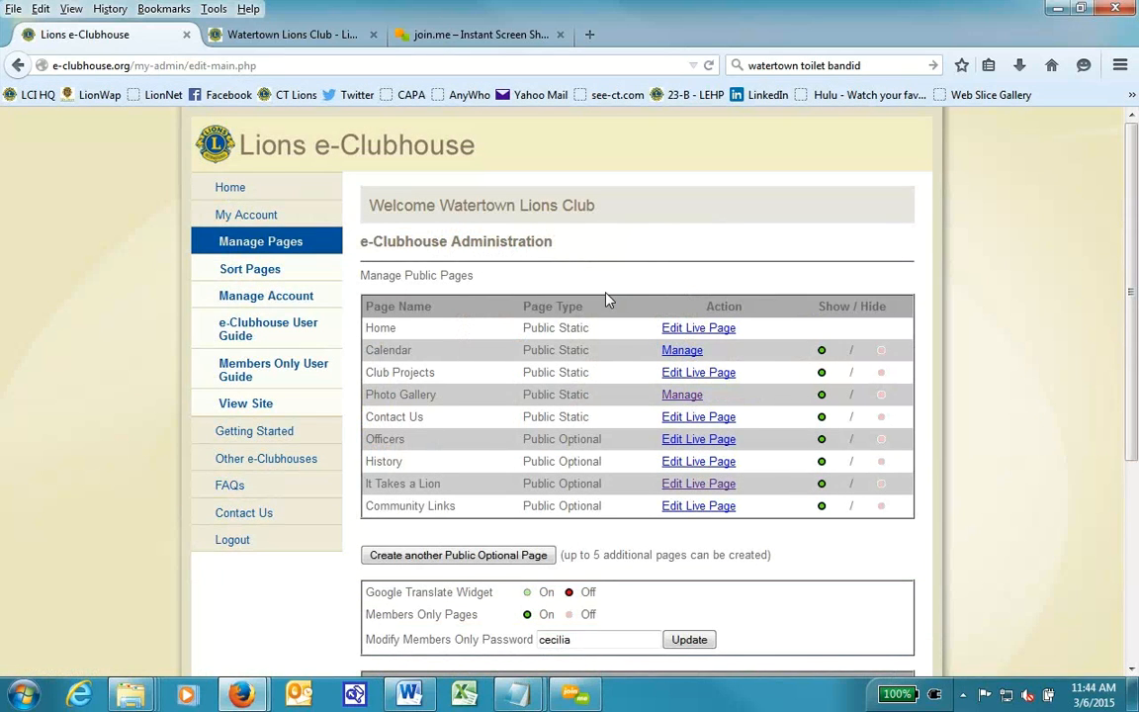
mouse_move(261, 241)
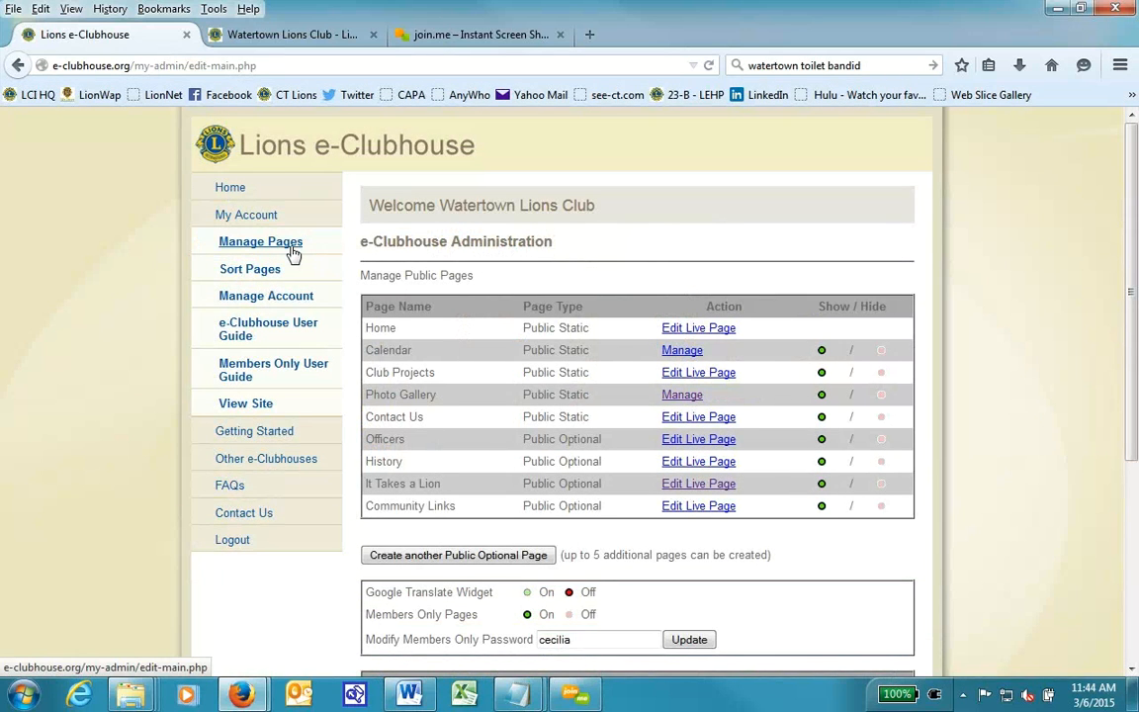
left_click(261, 241)
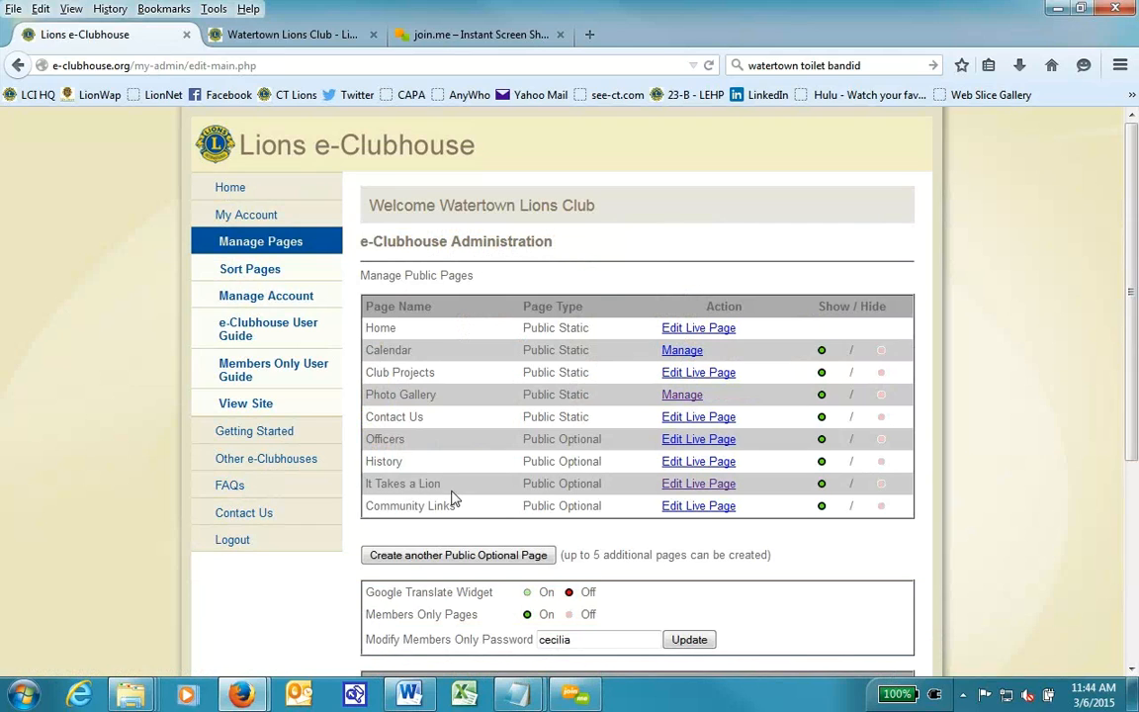
mouse_move(688, 482)
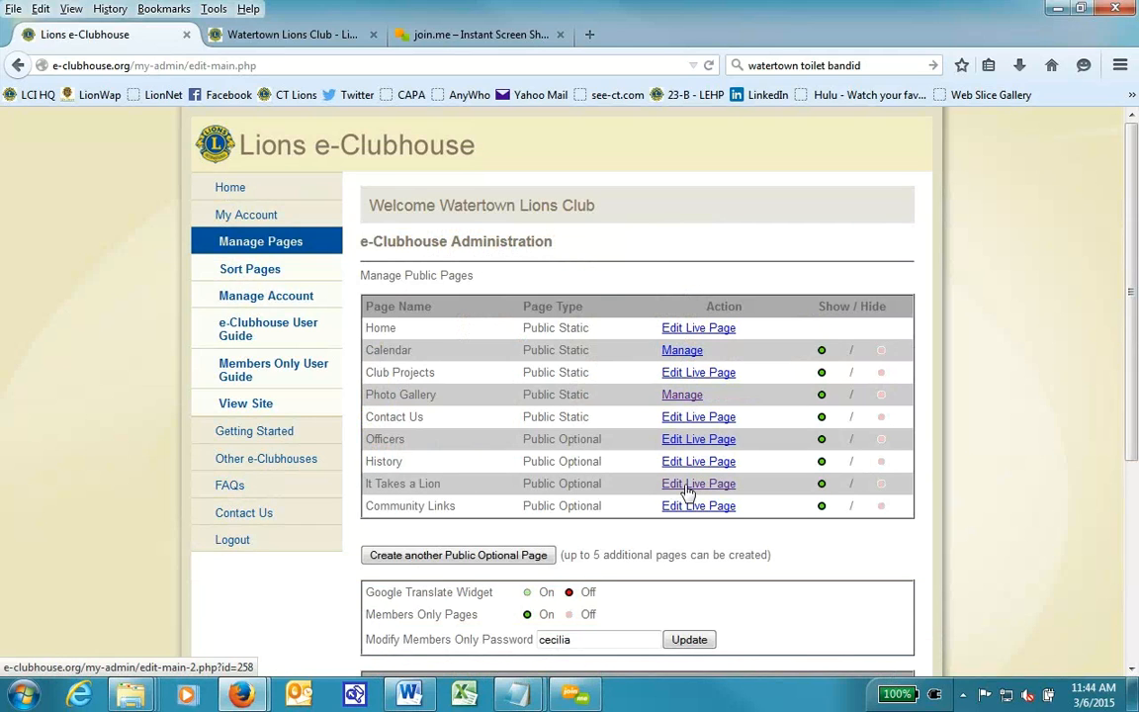
left_click(698, 482)
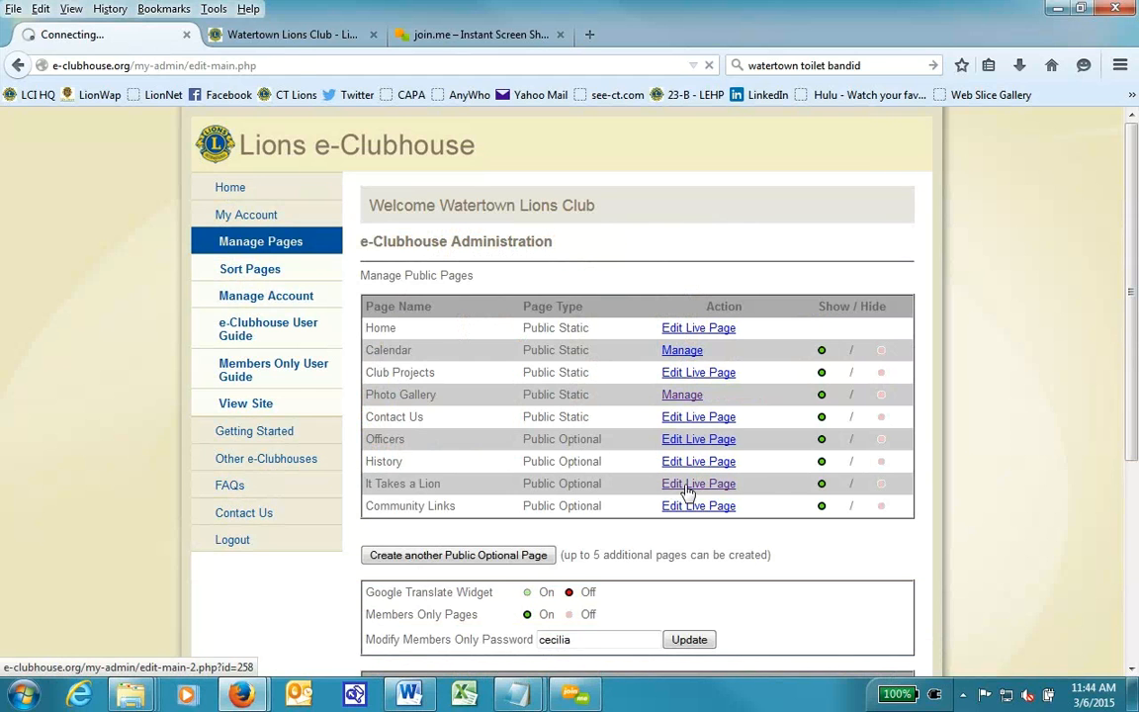
Add 'Lions KinSight USA - Consent form - download' below the sticker caption and select 'download'
left_click(698, 482)
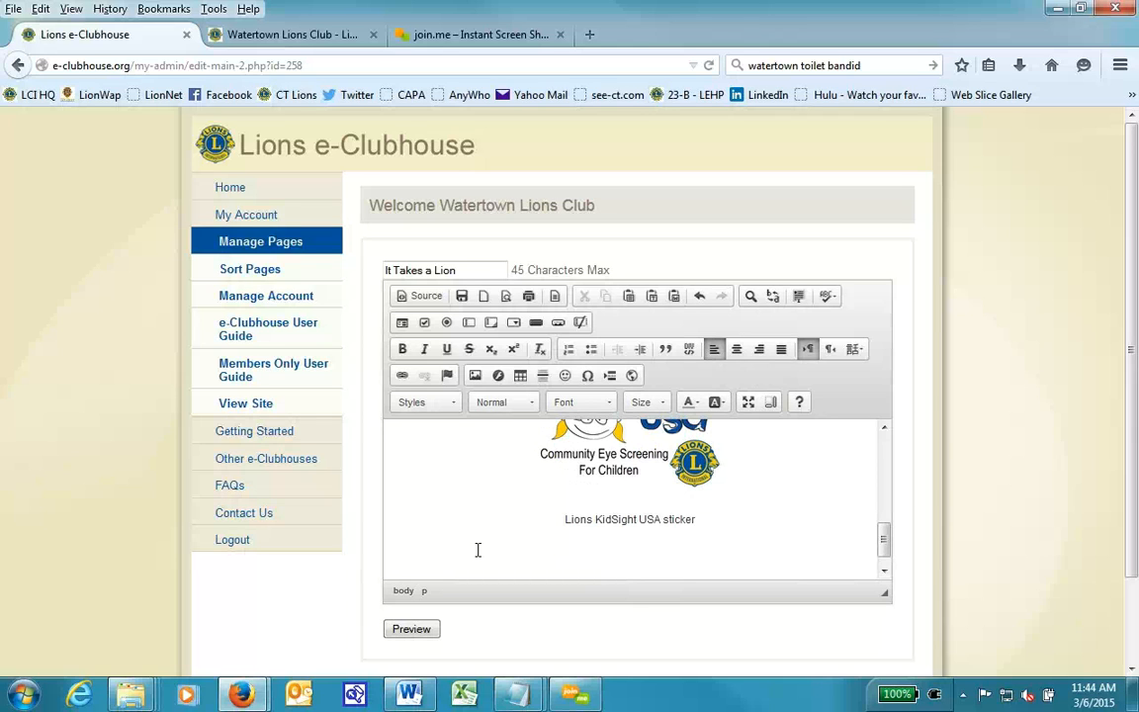
left_click(399, 546)
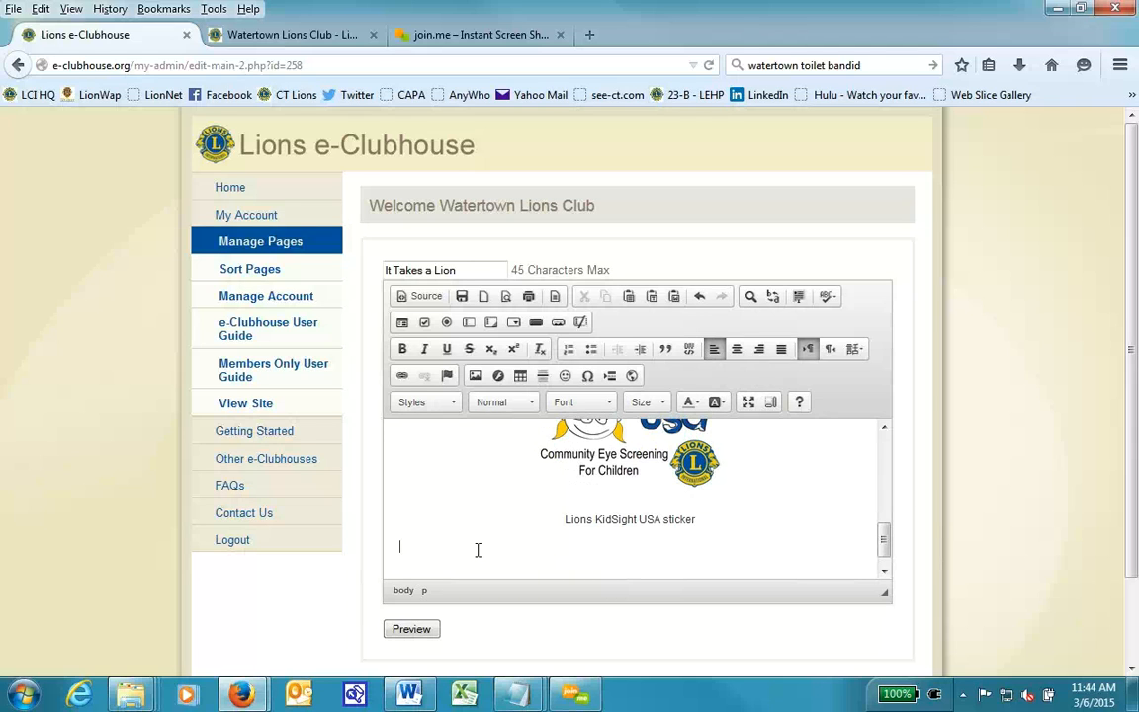
type("Lions K")
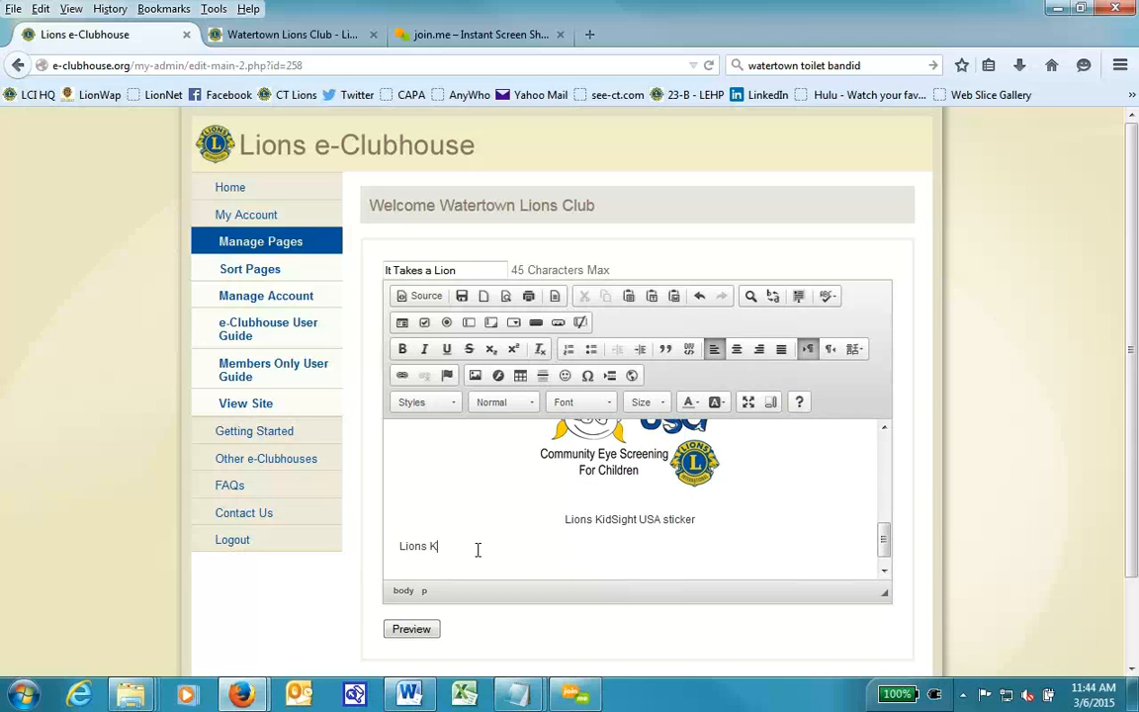
type("in")
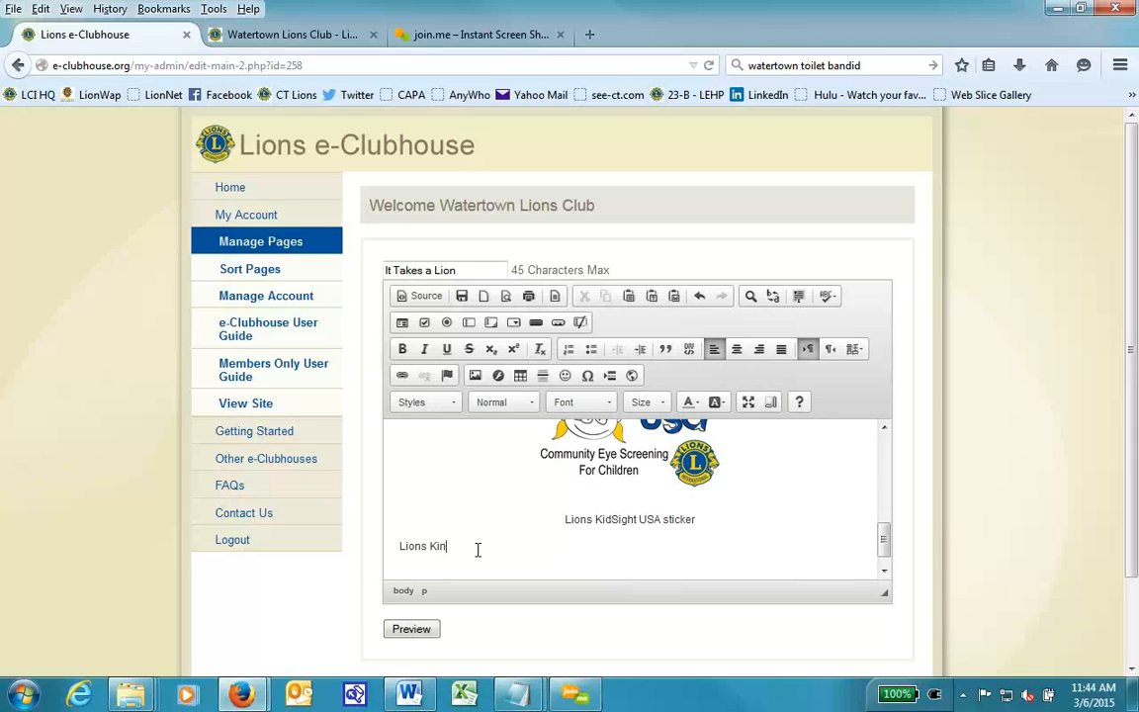
type("Sight USA -")
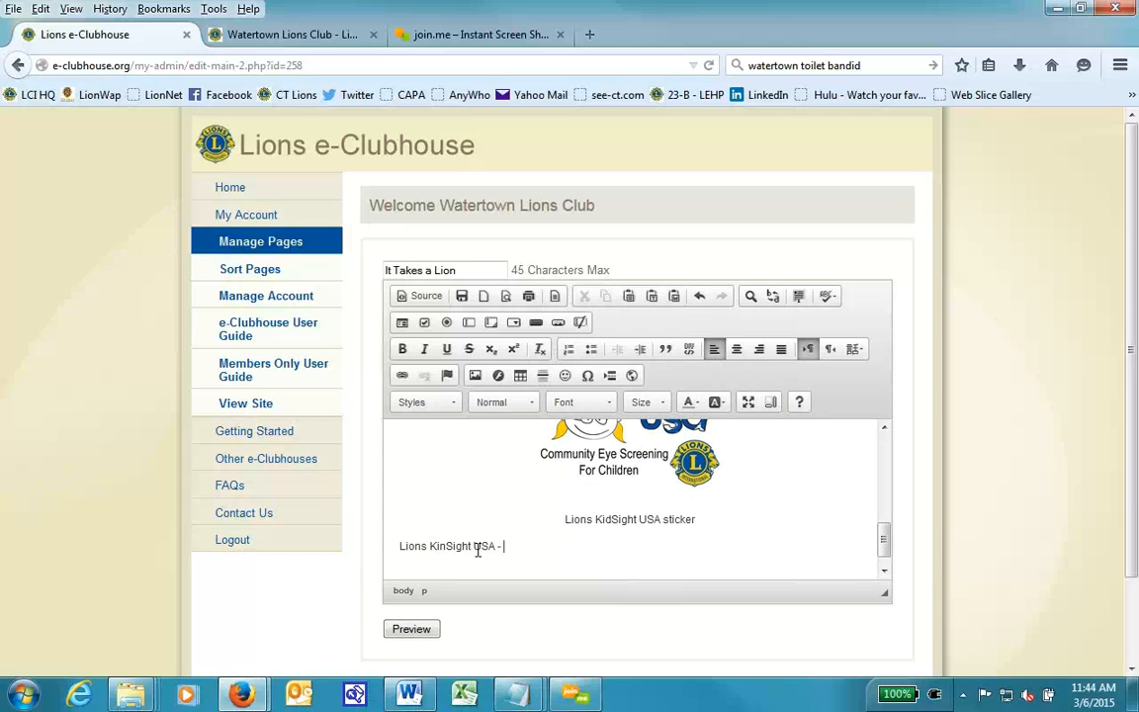
type("C")
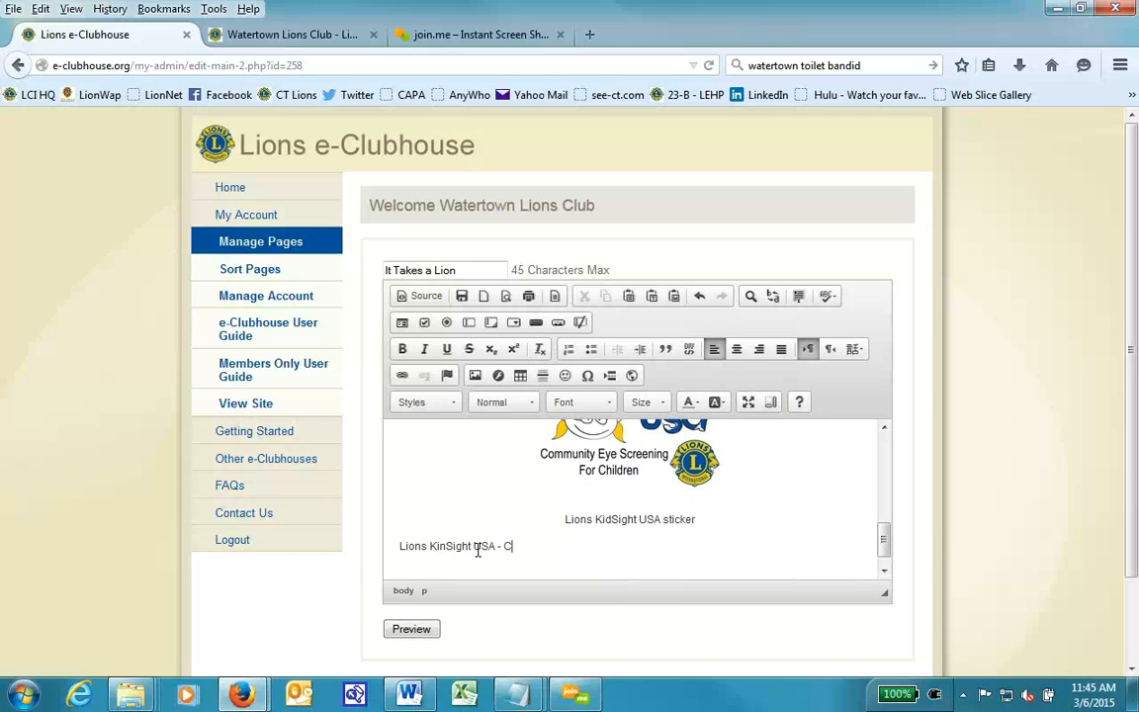
type("onsent form -")
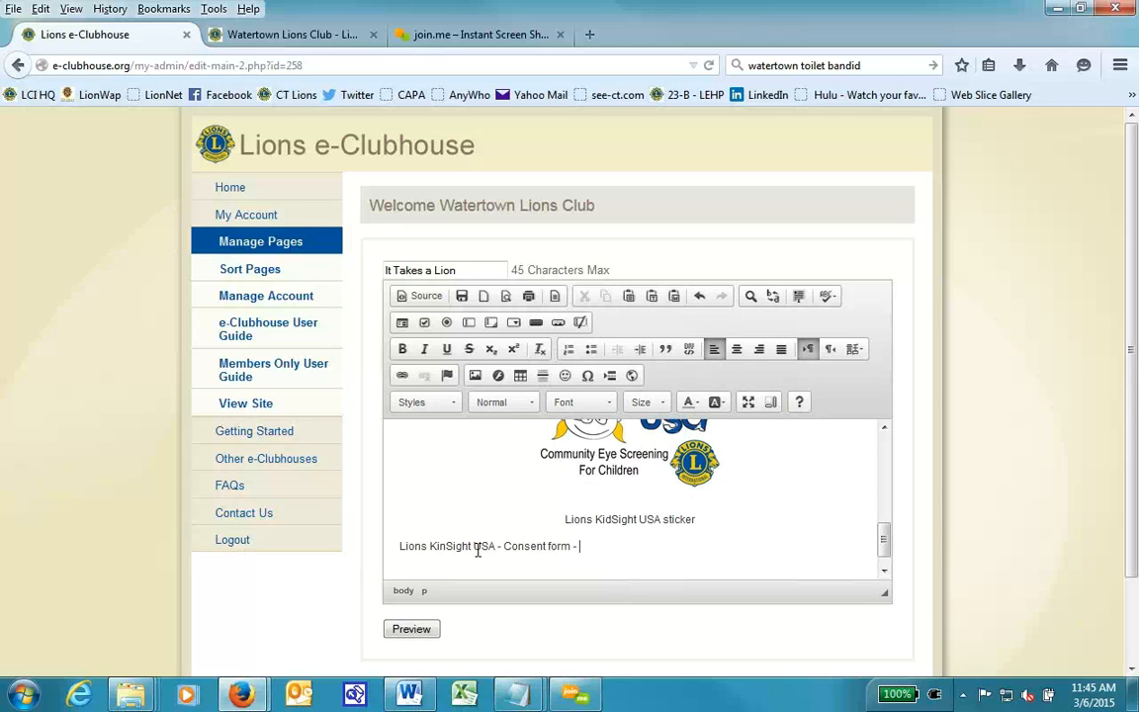
type("do2")
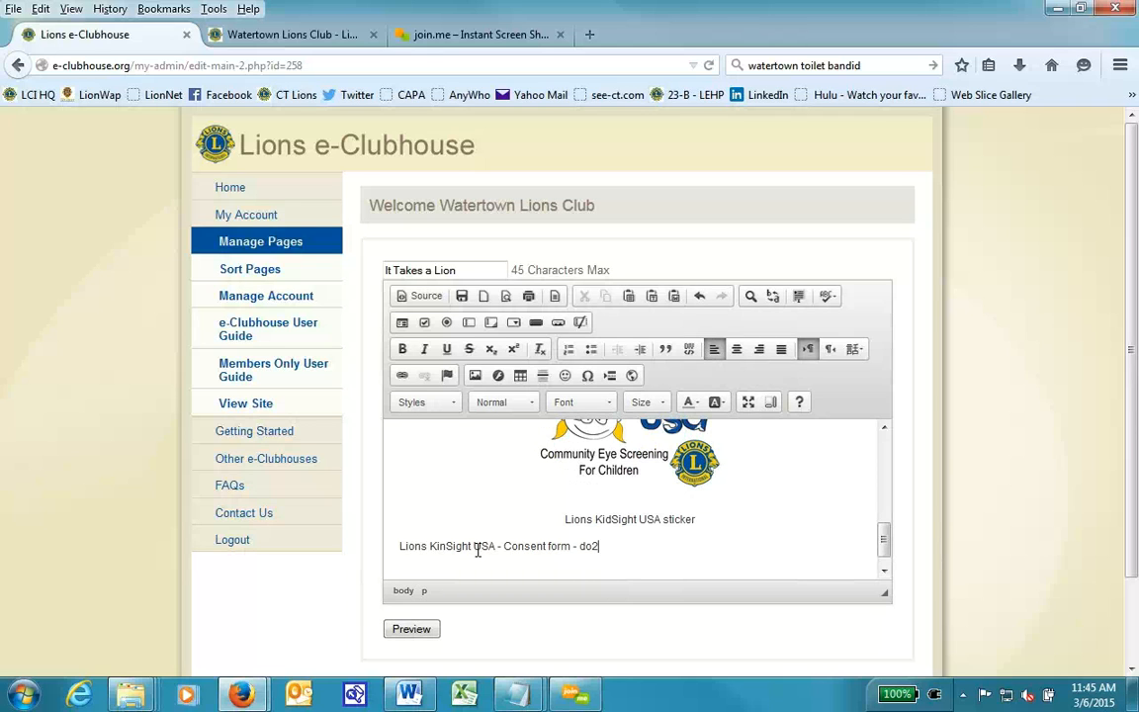
type("downl")
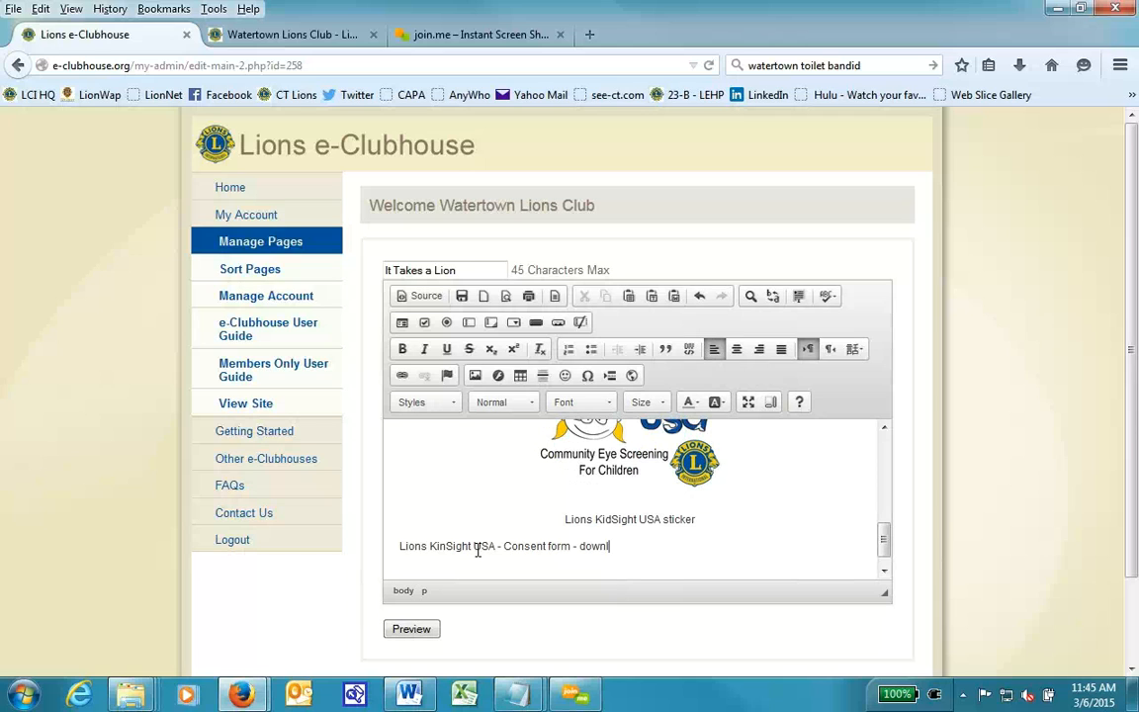
type("oad")
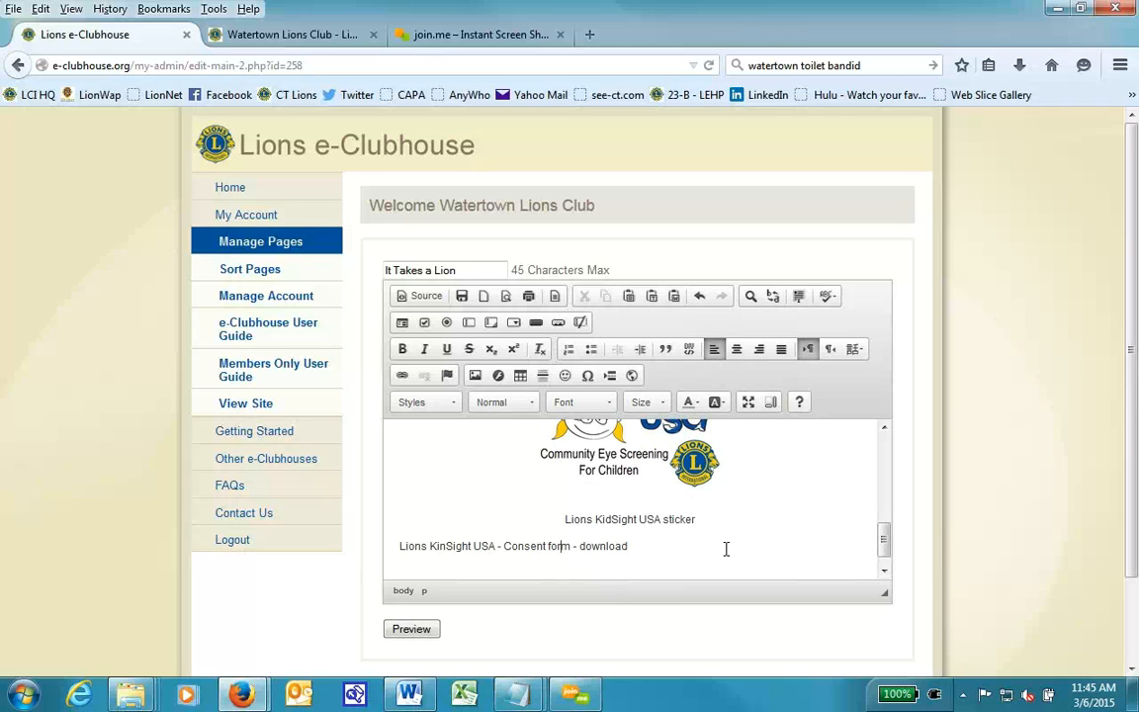
mouse_move(582, 545)
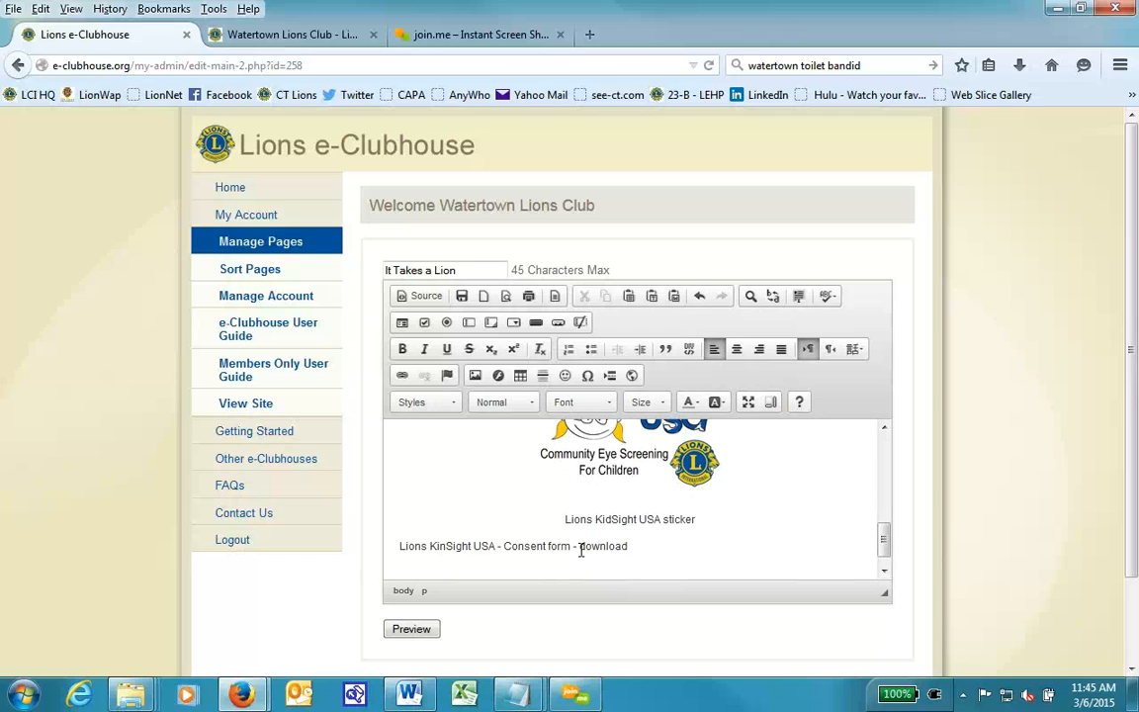
double_click(603, 546)
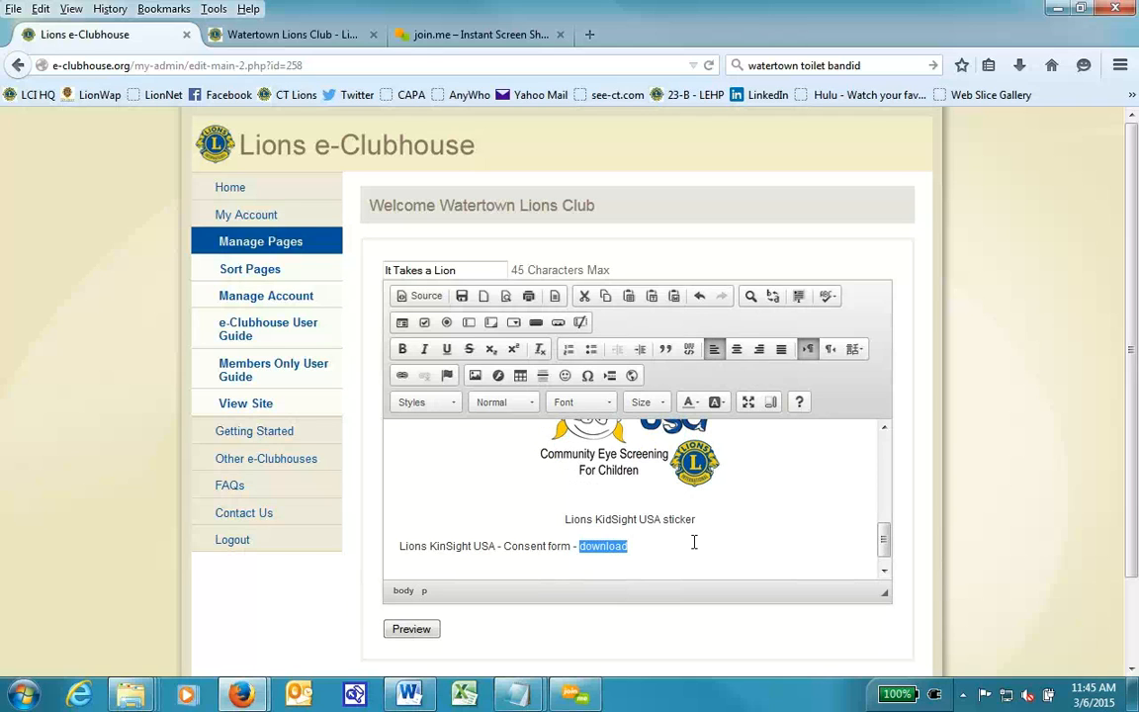
mouse_move(702, 530)
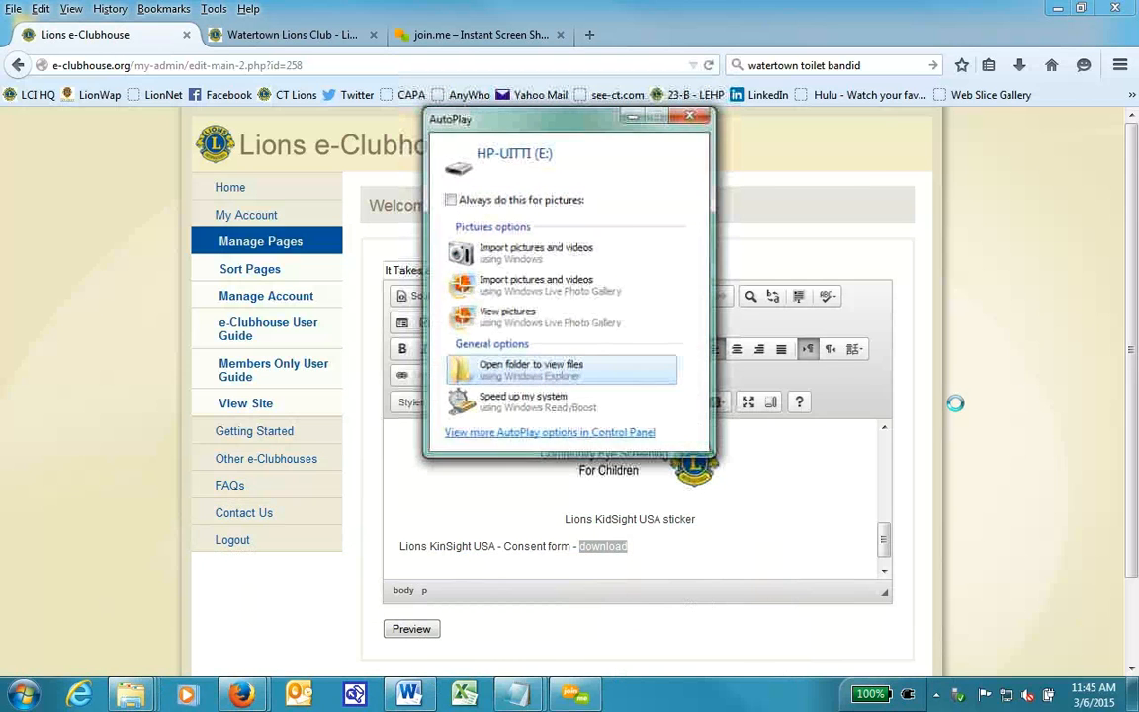
Choose 'Open folder to view files' in AutoPlay to browse the USB drive
left_click(530, 370)
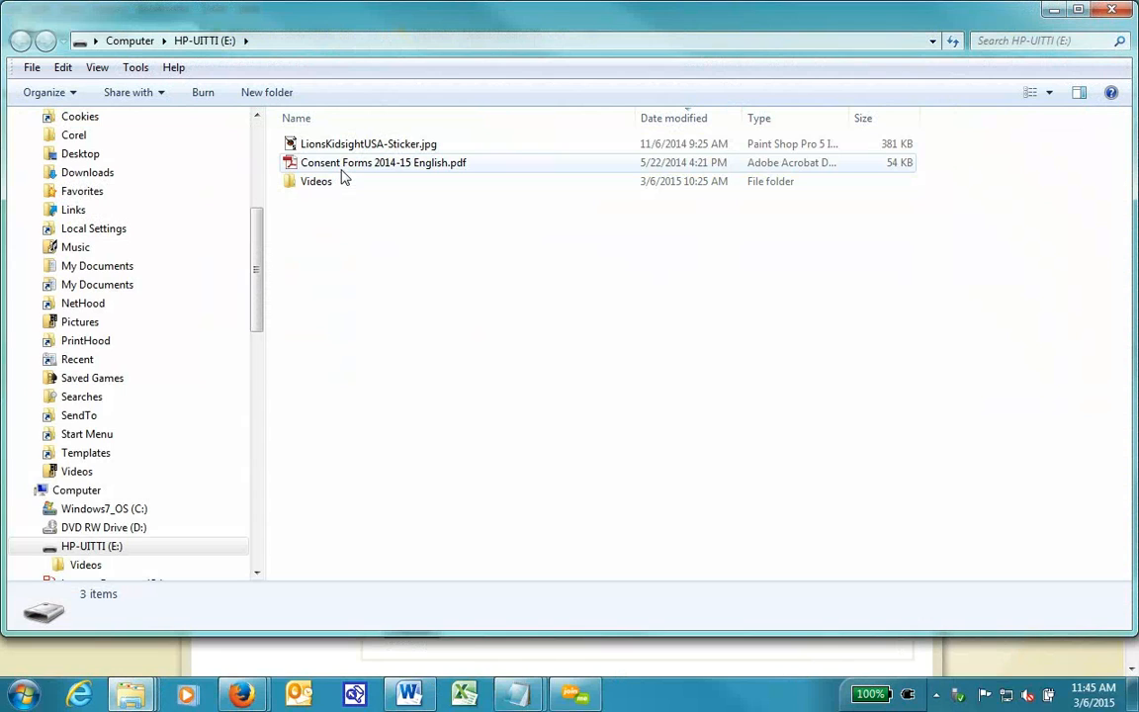
mouse_move(344, 178)
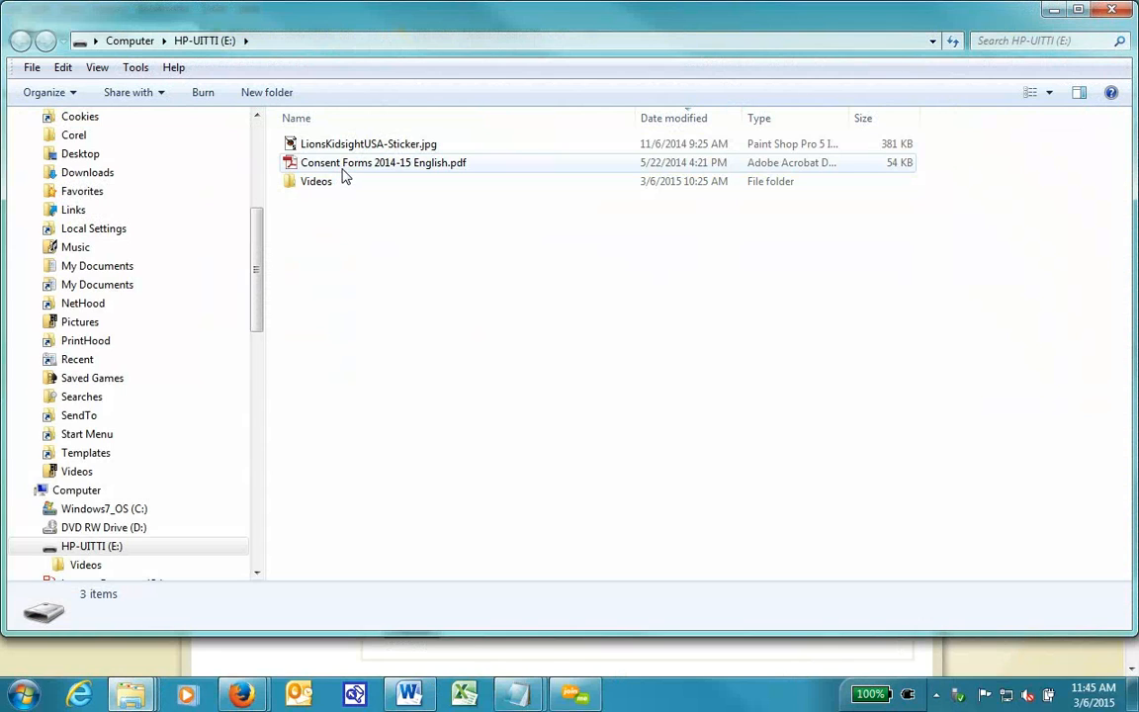
mouse_move(344, 170)
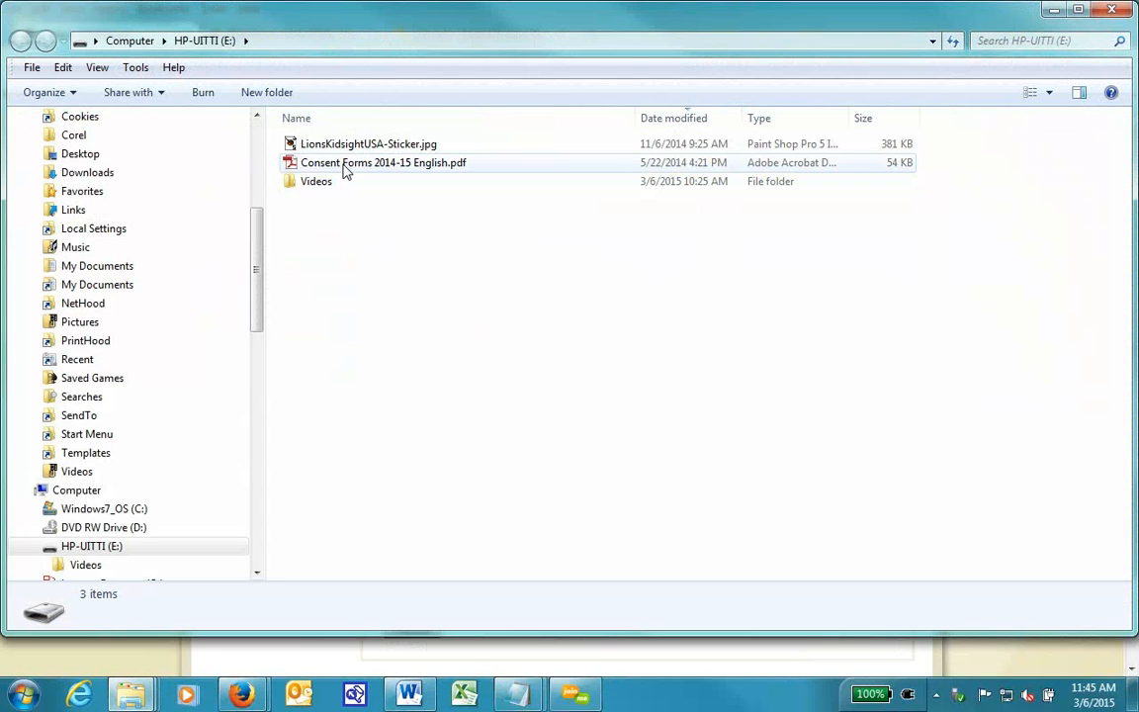
Rename the consent forms PDF to ConsentForms2014-15-English.pdf, removing its spaces
left_click(384, 162)
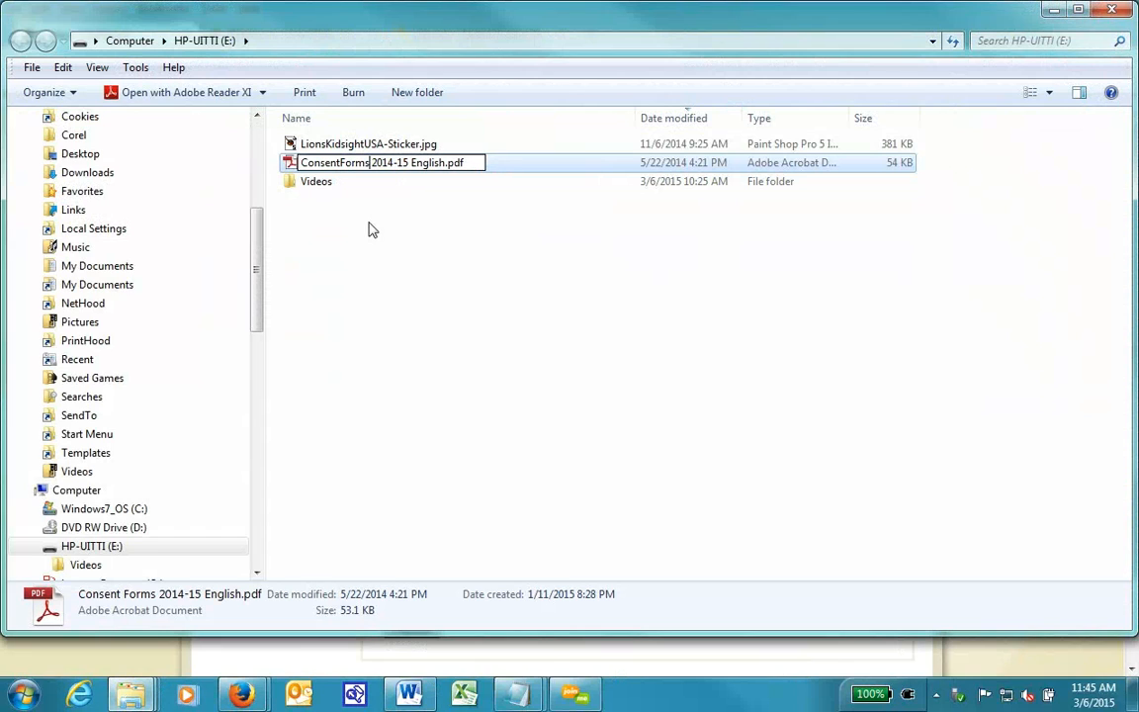
key("Backspace")
type("-")
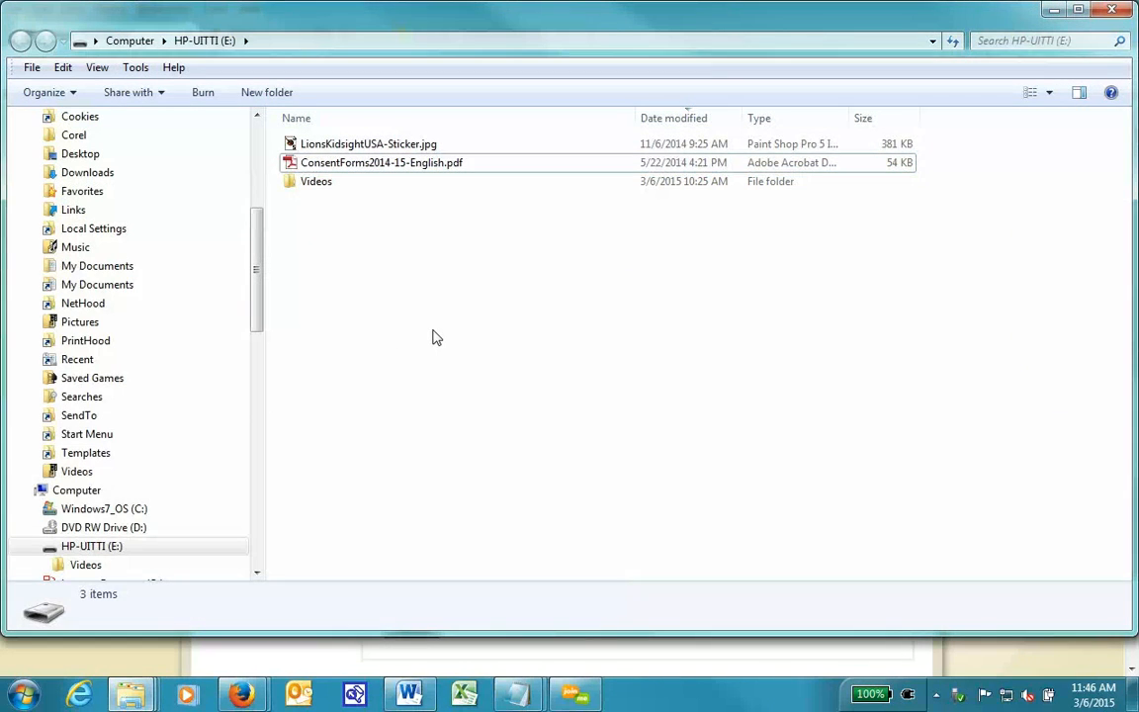
mouse_move(538, 344)
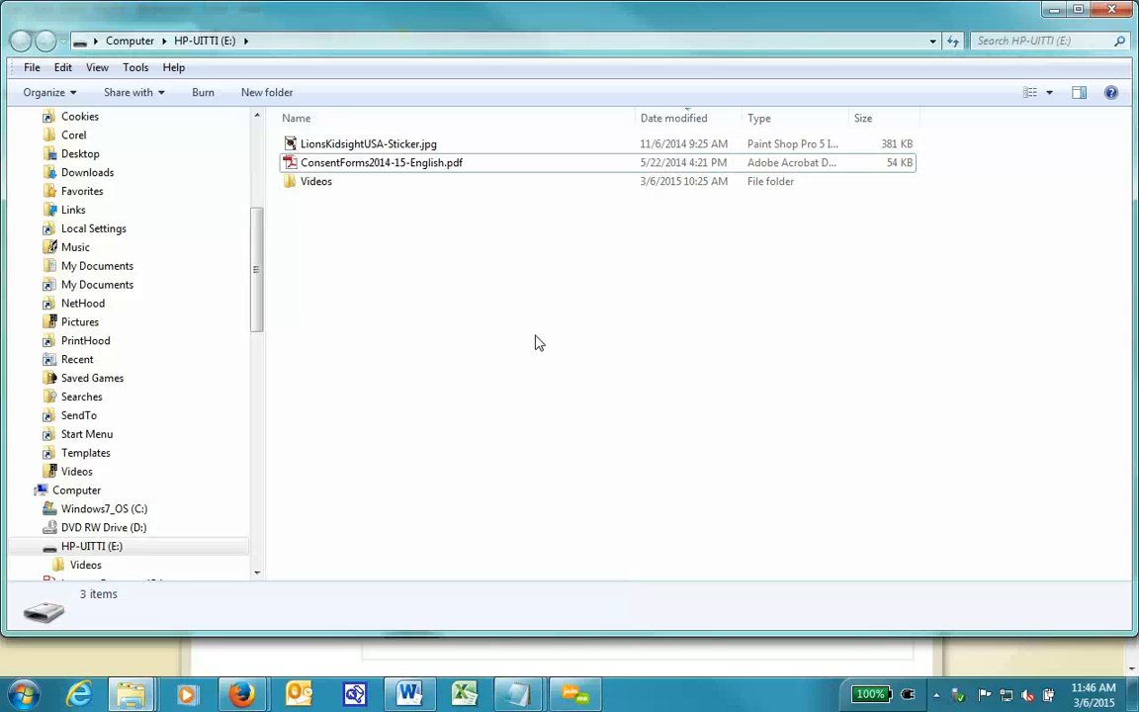
mouse_move(512, 271)
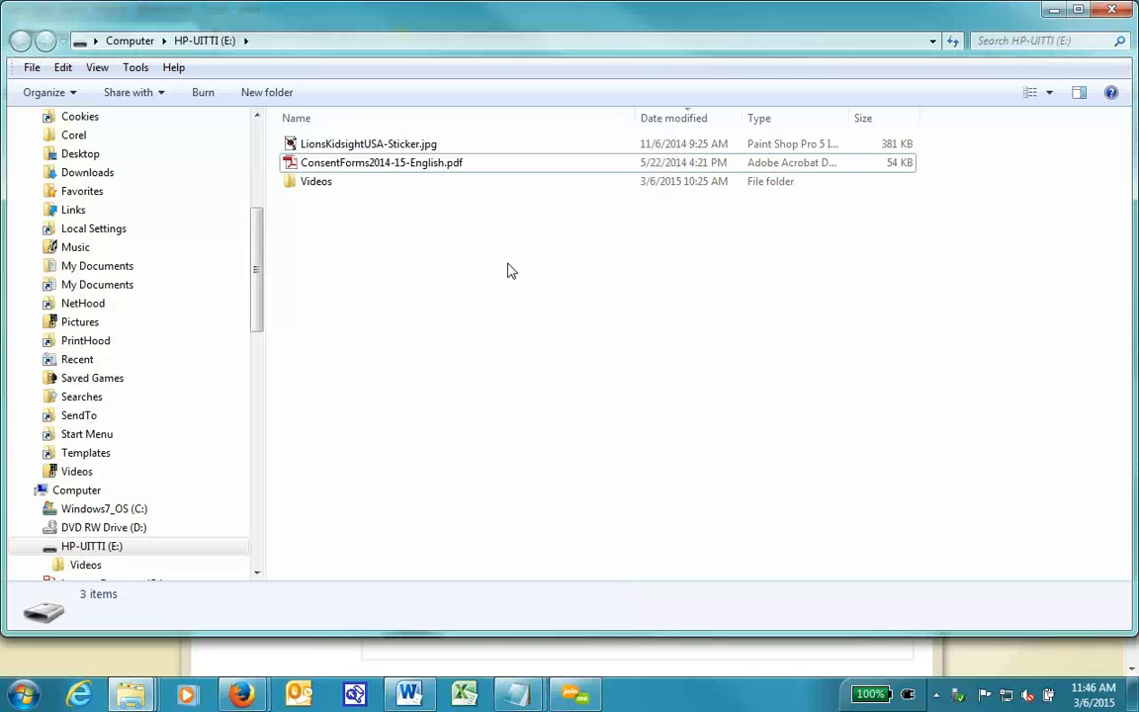
mouse_move(495, 249)
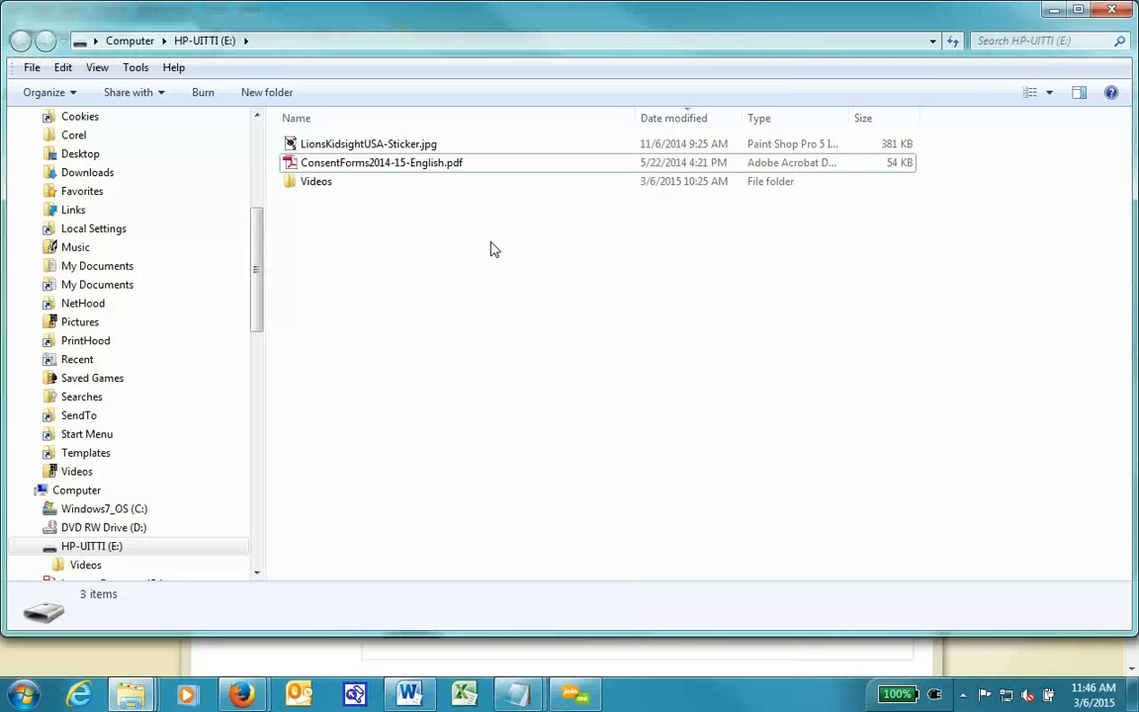
mouse_move(627, 263)
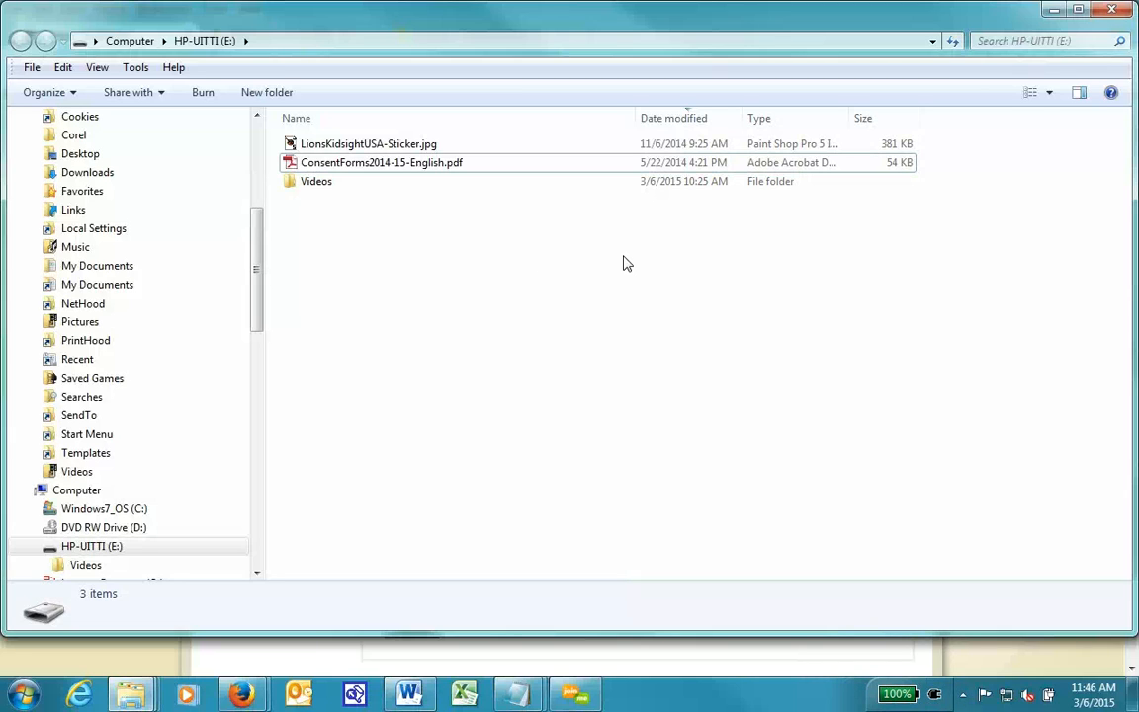
mouse_move(713, 281)
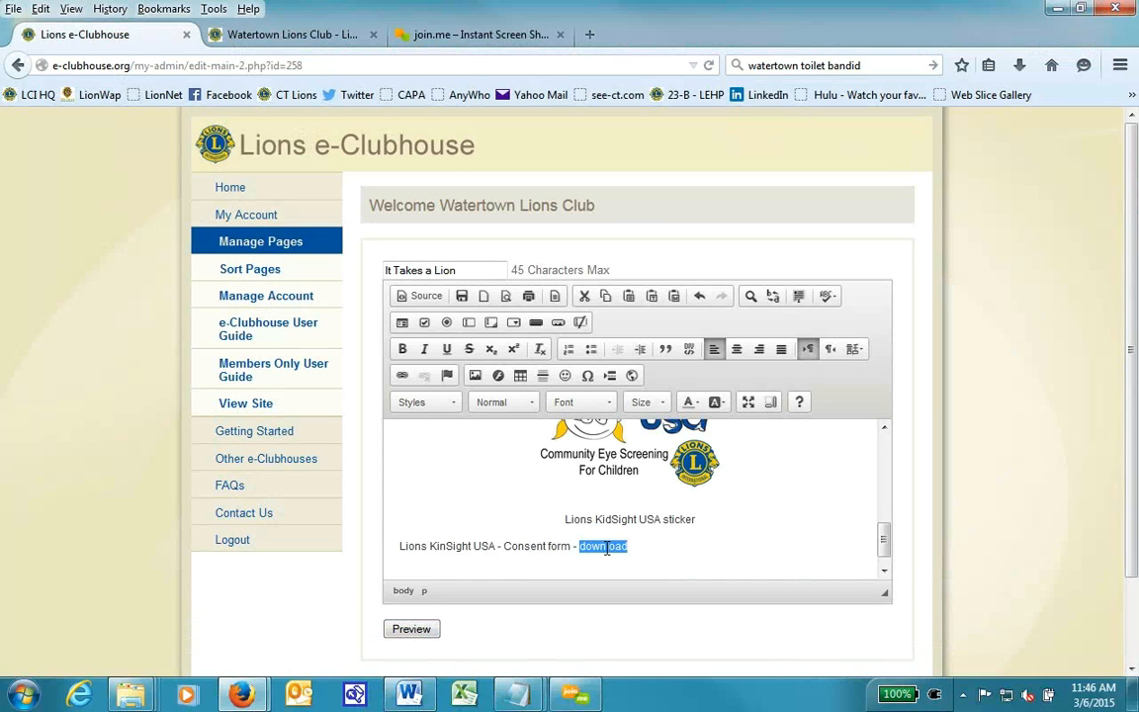
mouse_move(403, 375)
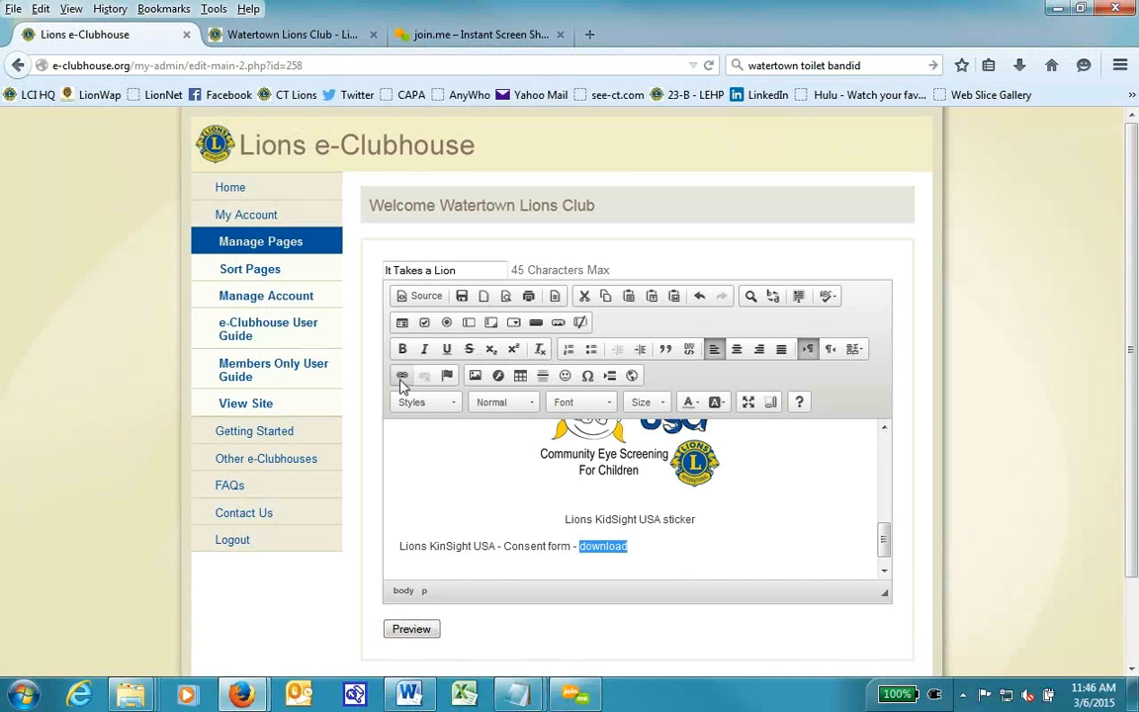
Make 'download' a link and upload ConsentForms2014-15-English.pdf from the E: drive for it
left_click(402, 375)
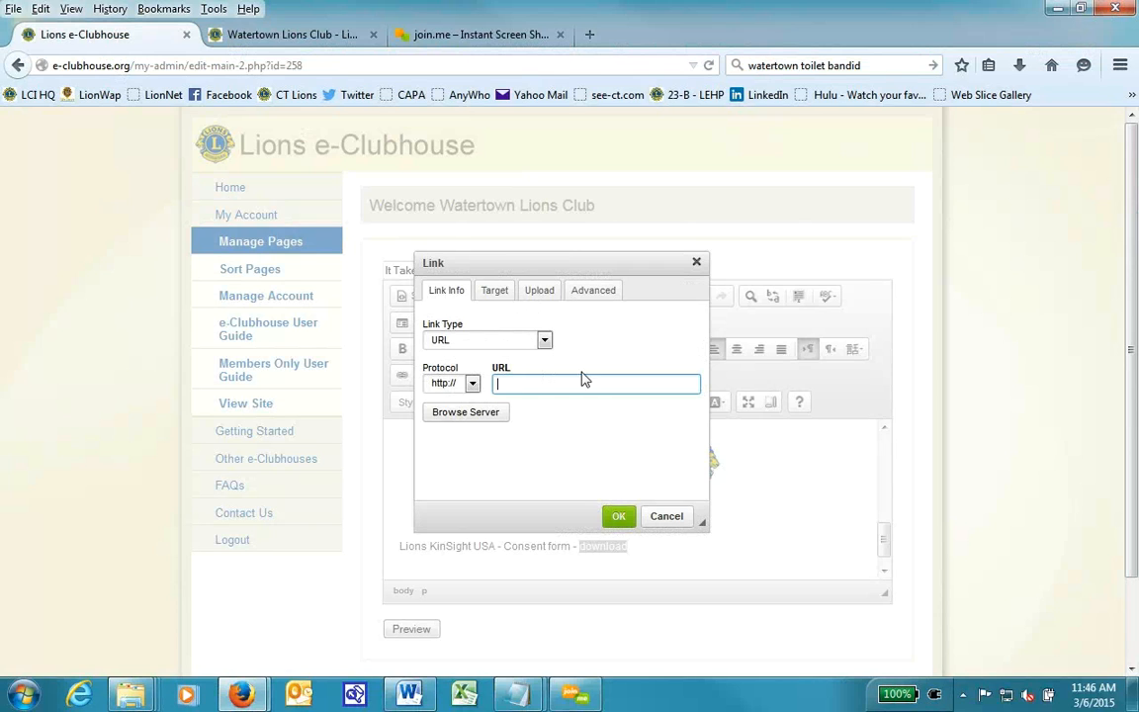
left_click(538, 289)
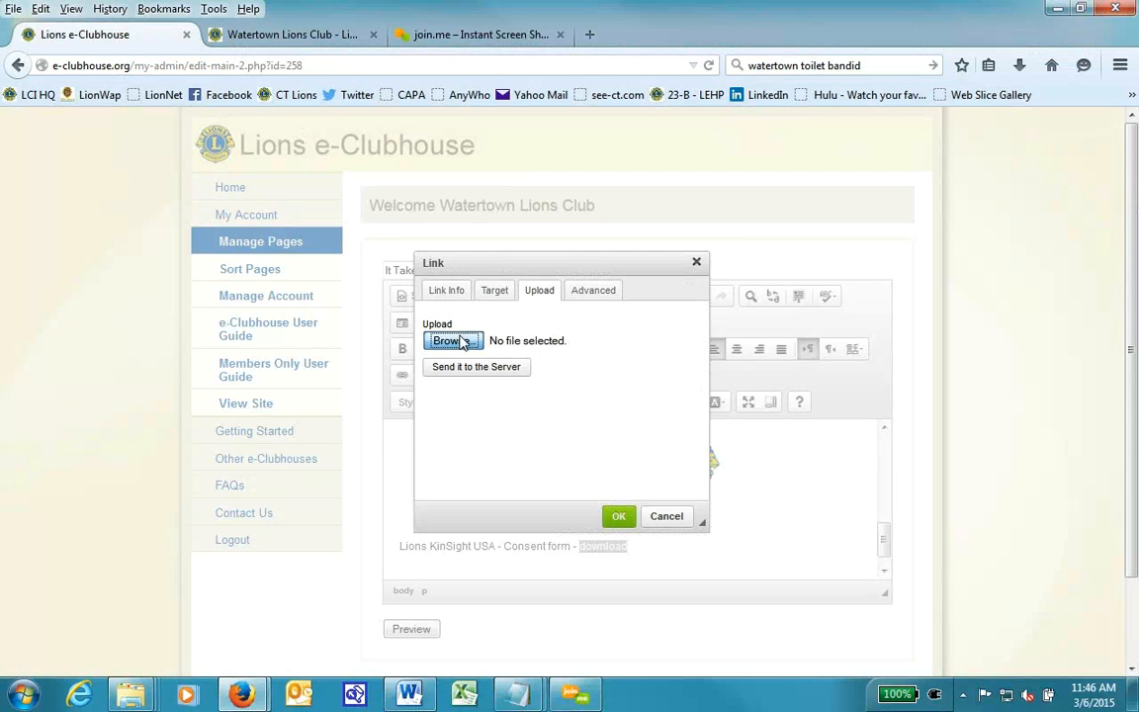
left_click(453, 340)
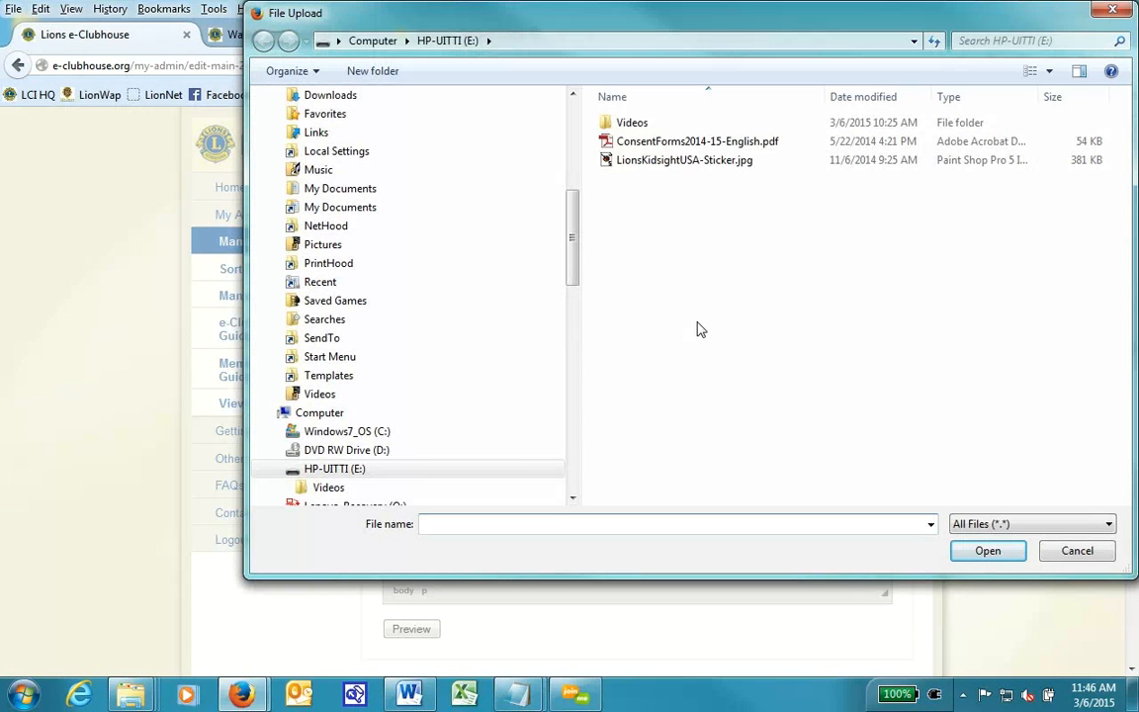
left_click(334, 467)
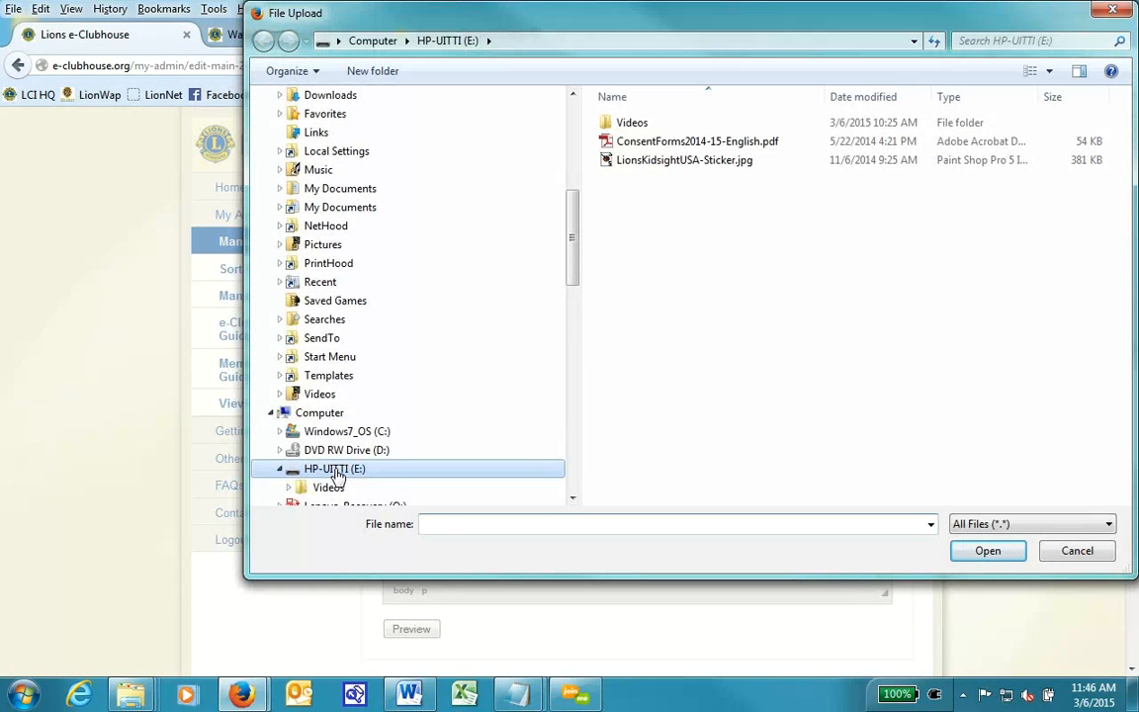
left_click(696, 141)
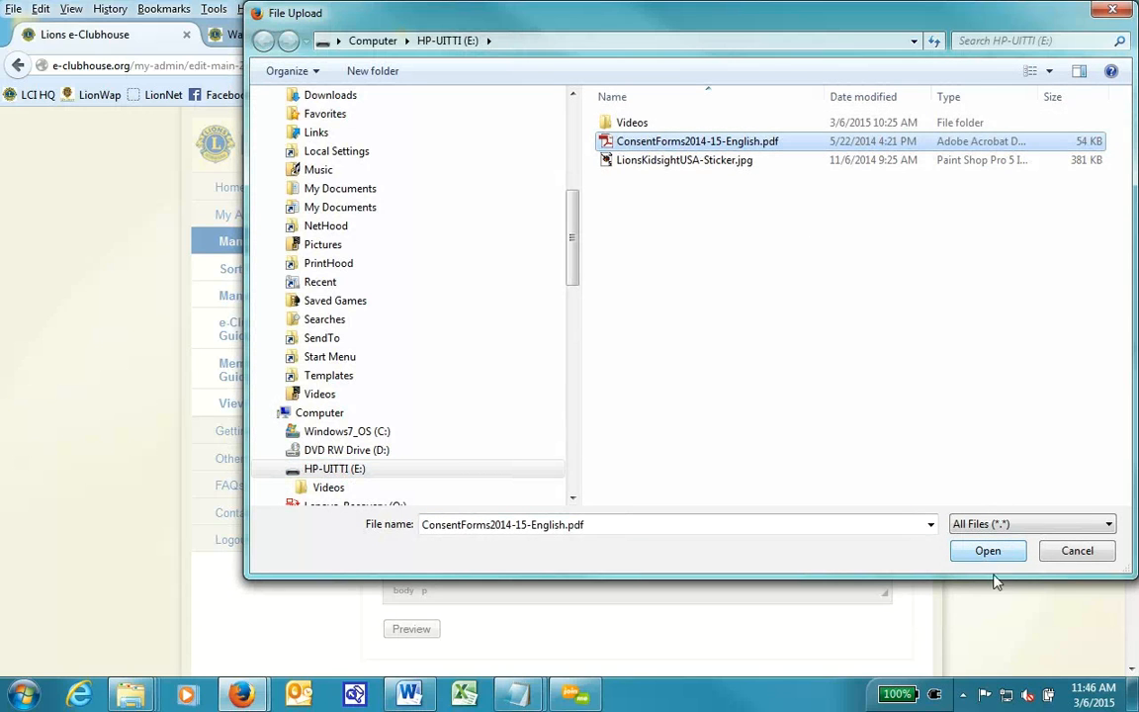
left_click(987, 550)
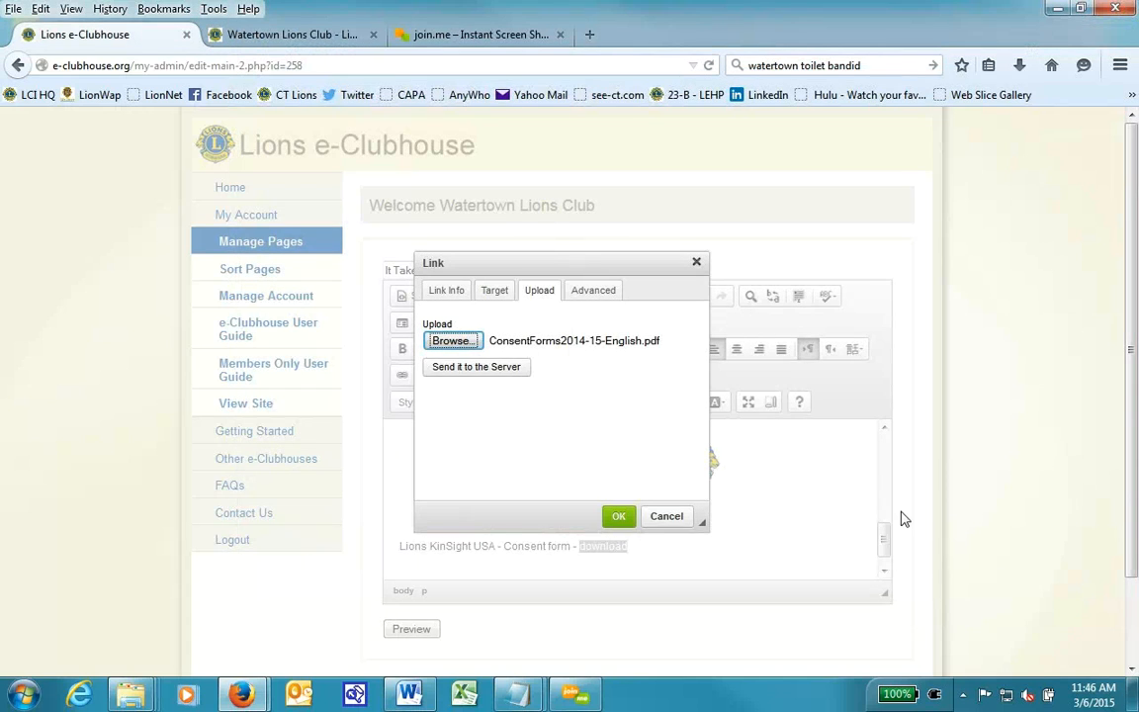
left_click(475, 366)
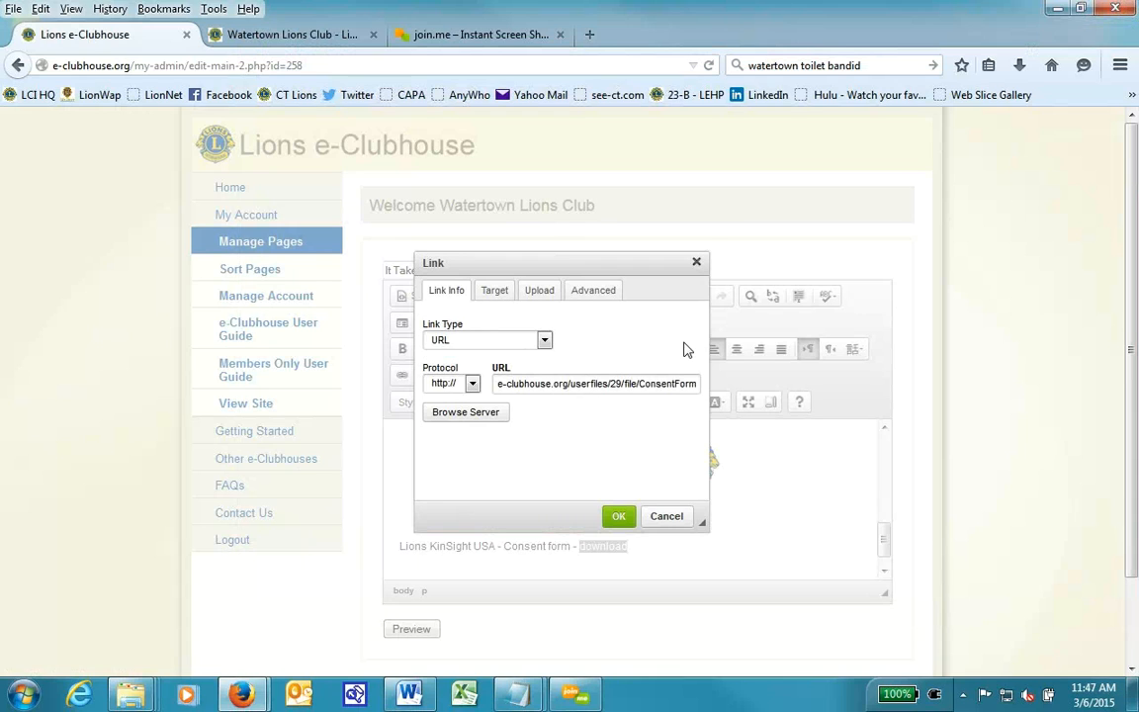
mouse_move(494, 289)
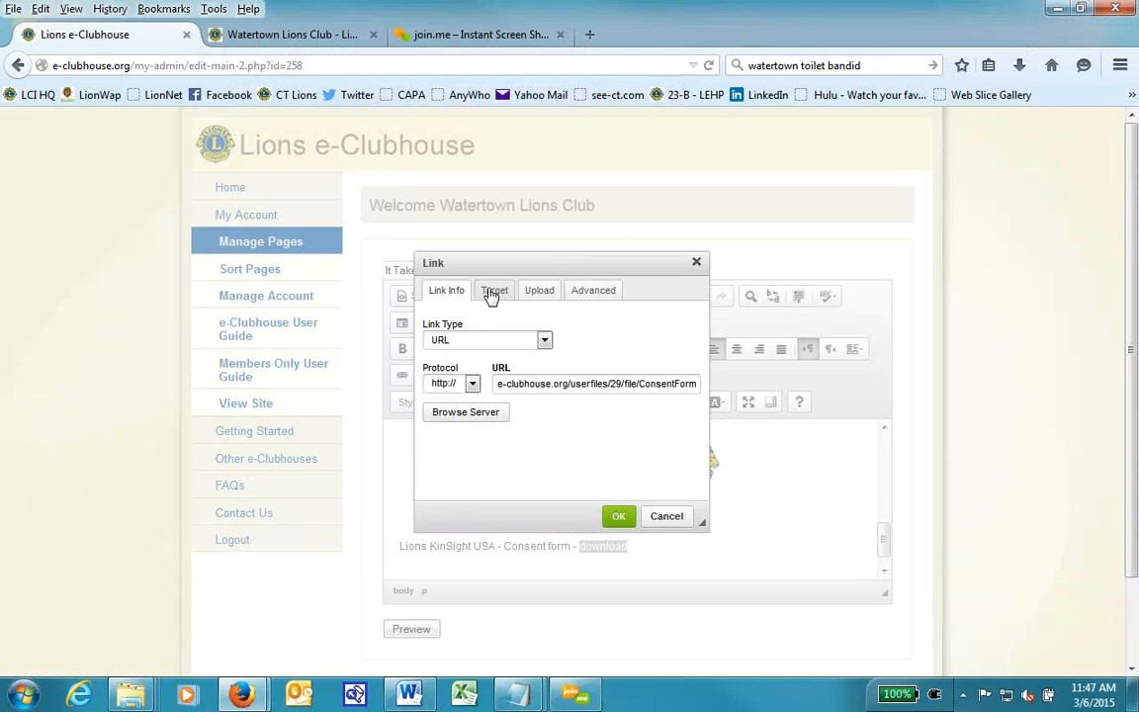
Set the link target to New Window (_blank) and confirm the link
left_click(495, 289)
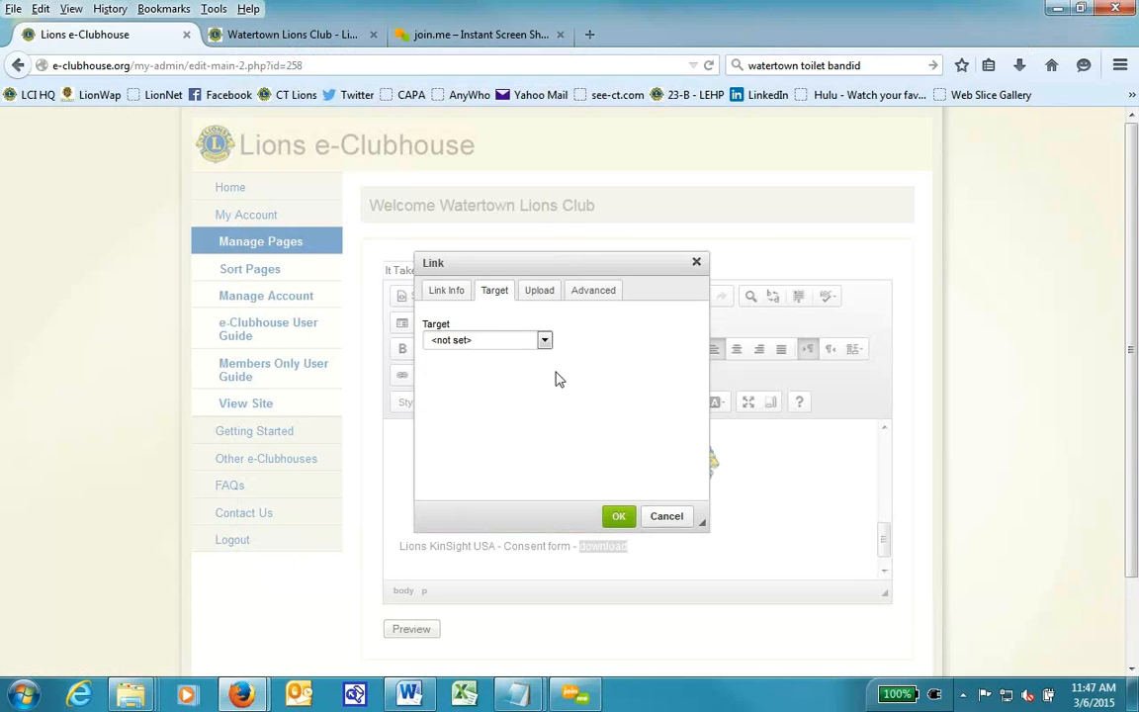
left_click(544, 340)
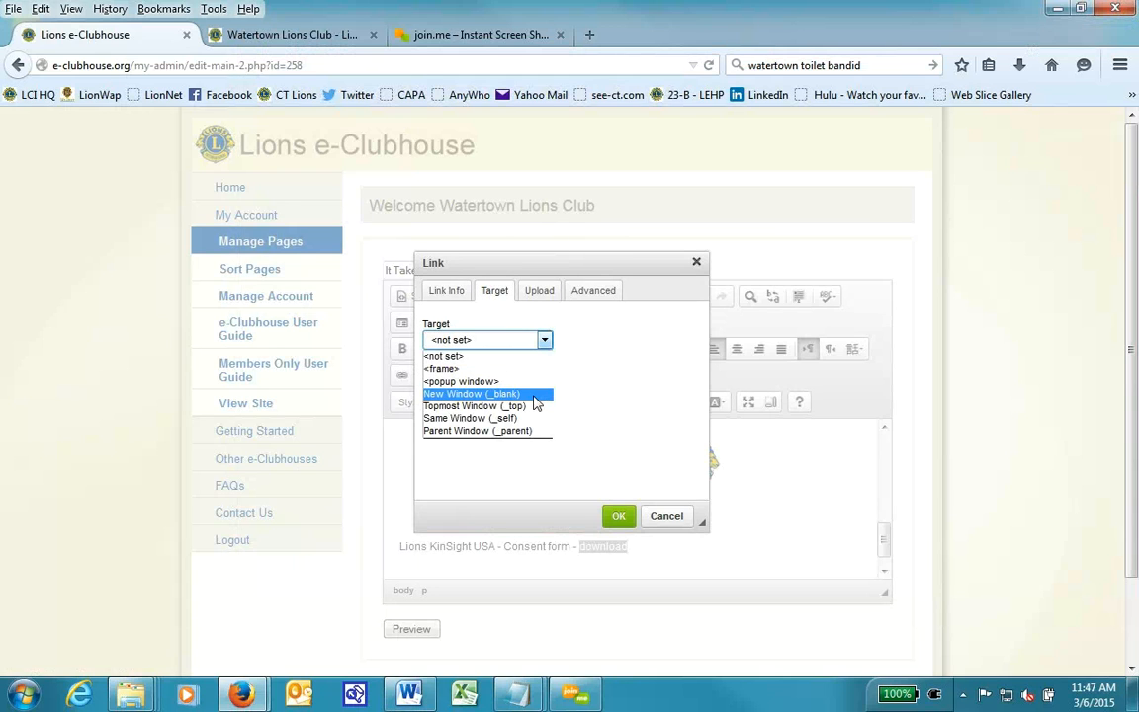
left_click(486, 394)
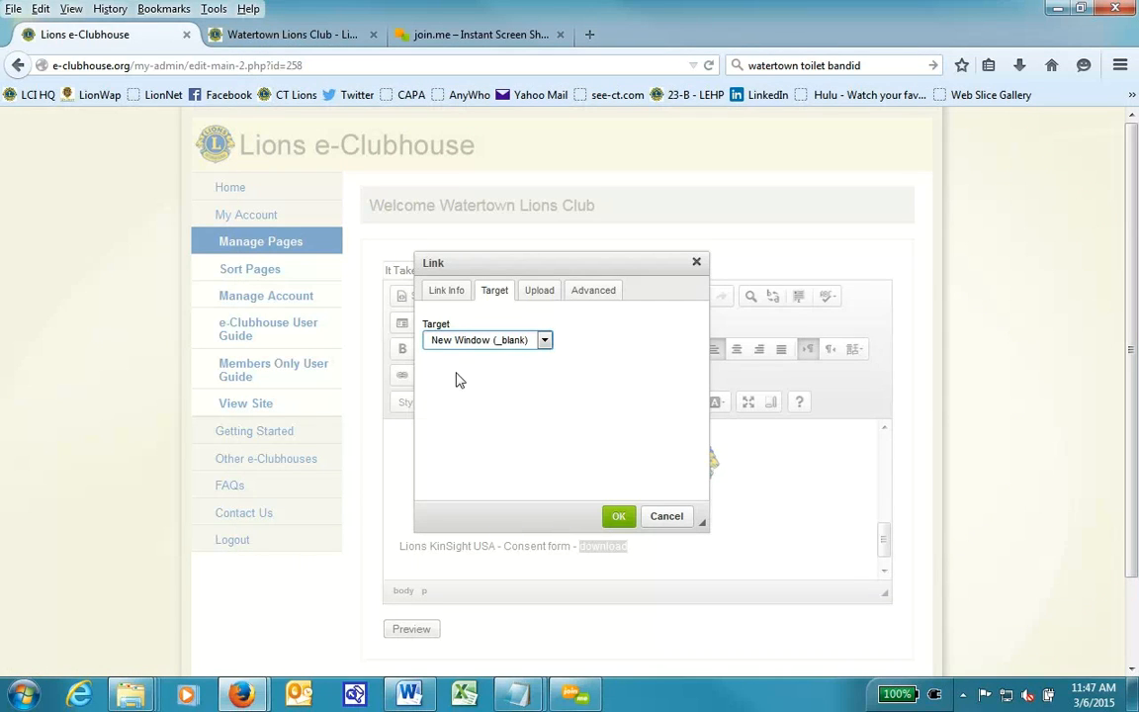
mouse_move(518, 352)
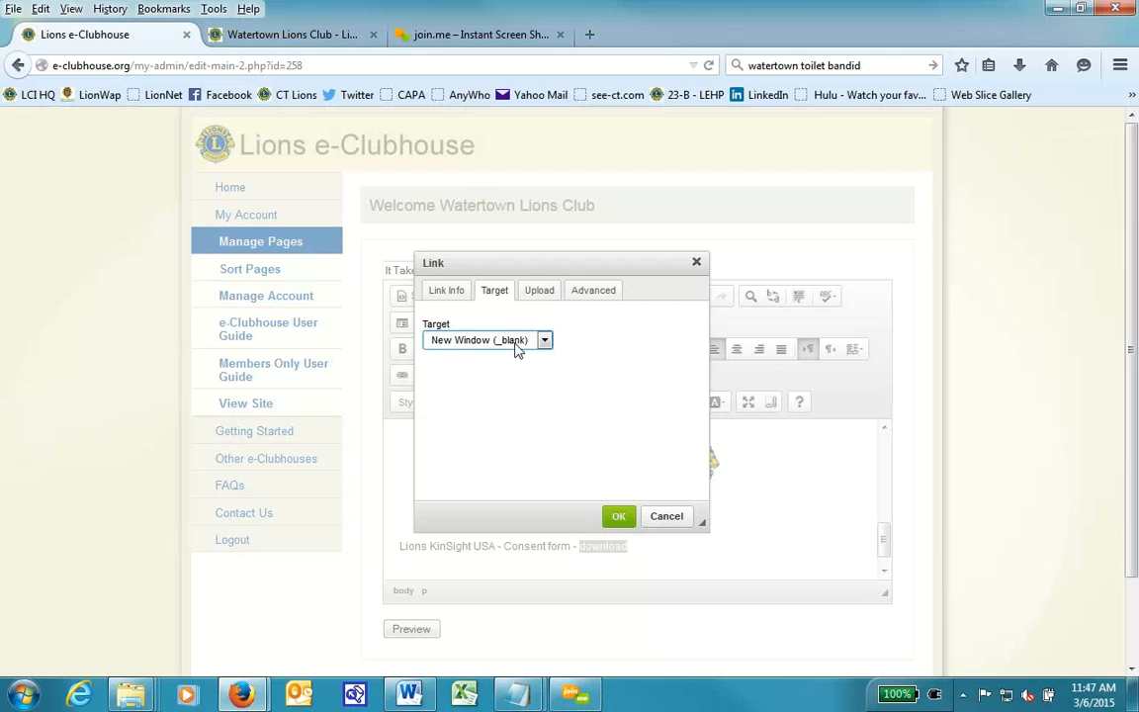
mouse_move(561, 435)
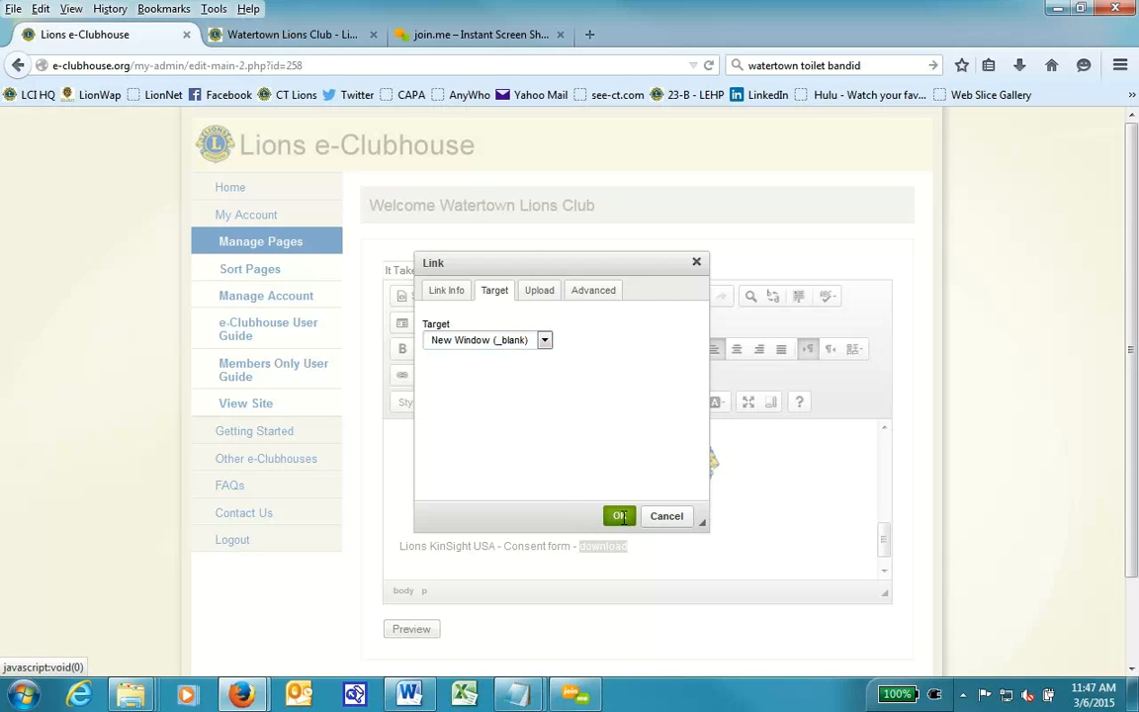
left_click(618, 515)
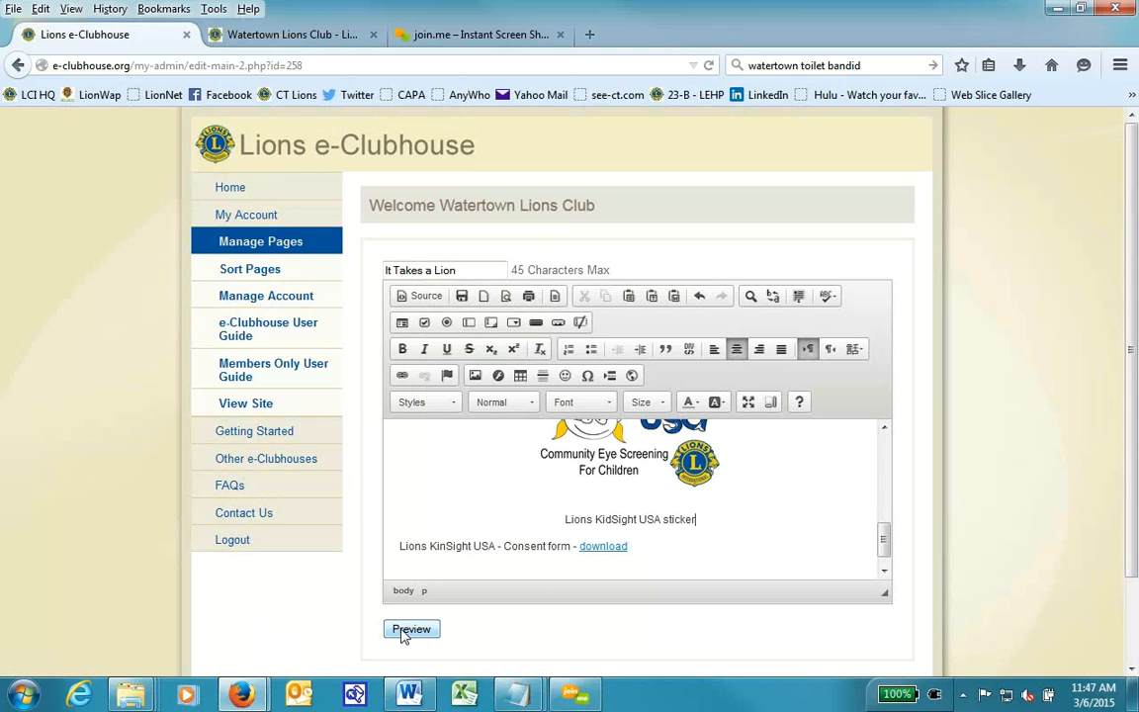
Preview and publish the It Takes a Lion page, then go to the Watertown Lions Club site
left_click(411, 629)
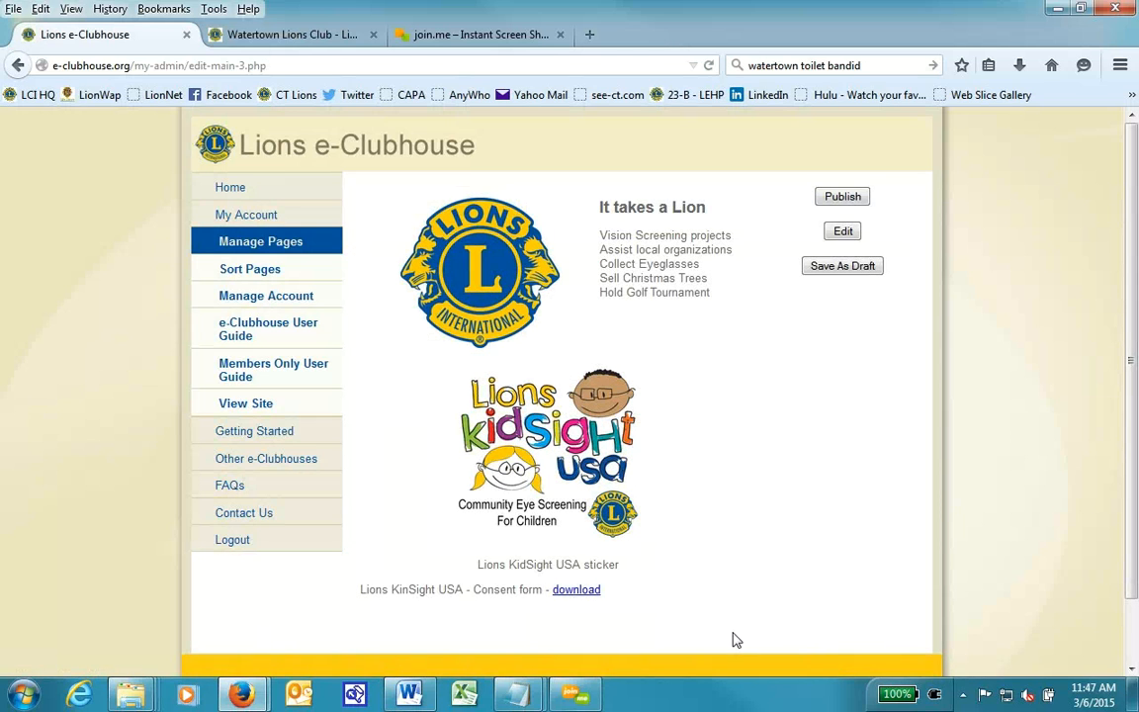
left_click(842, 196)
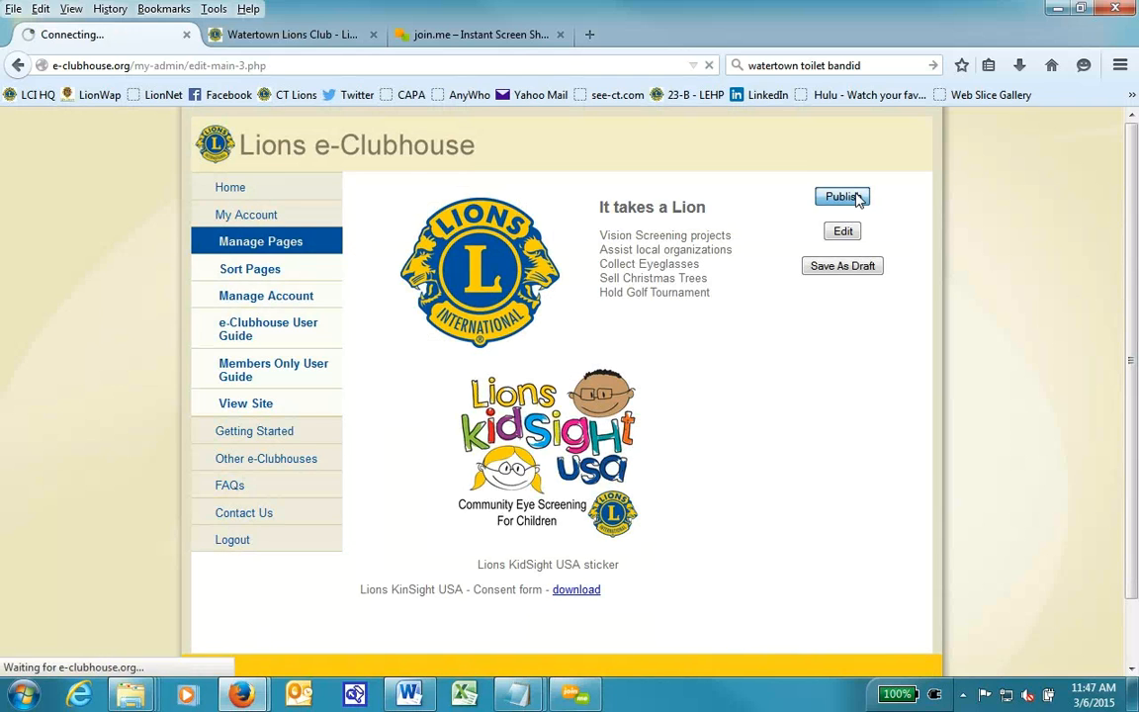
left_click(842, 196)
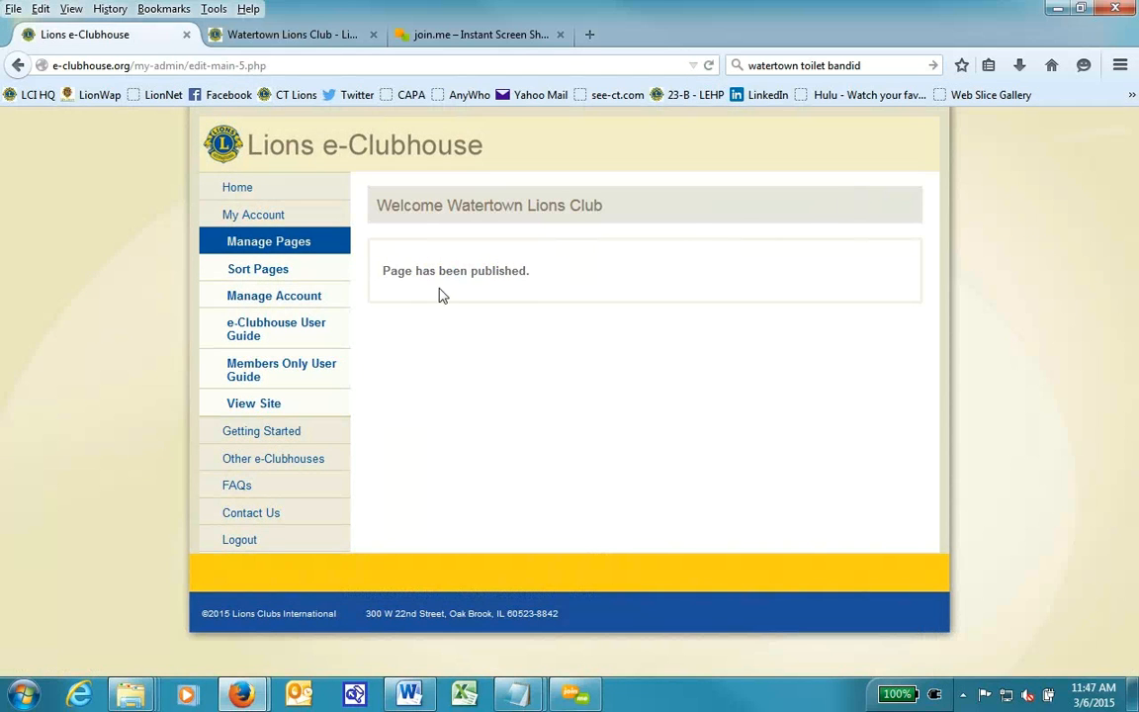
left_click(291, 36)
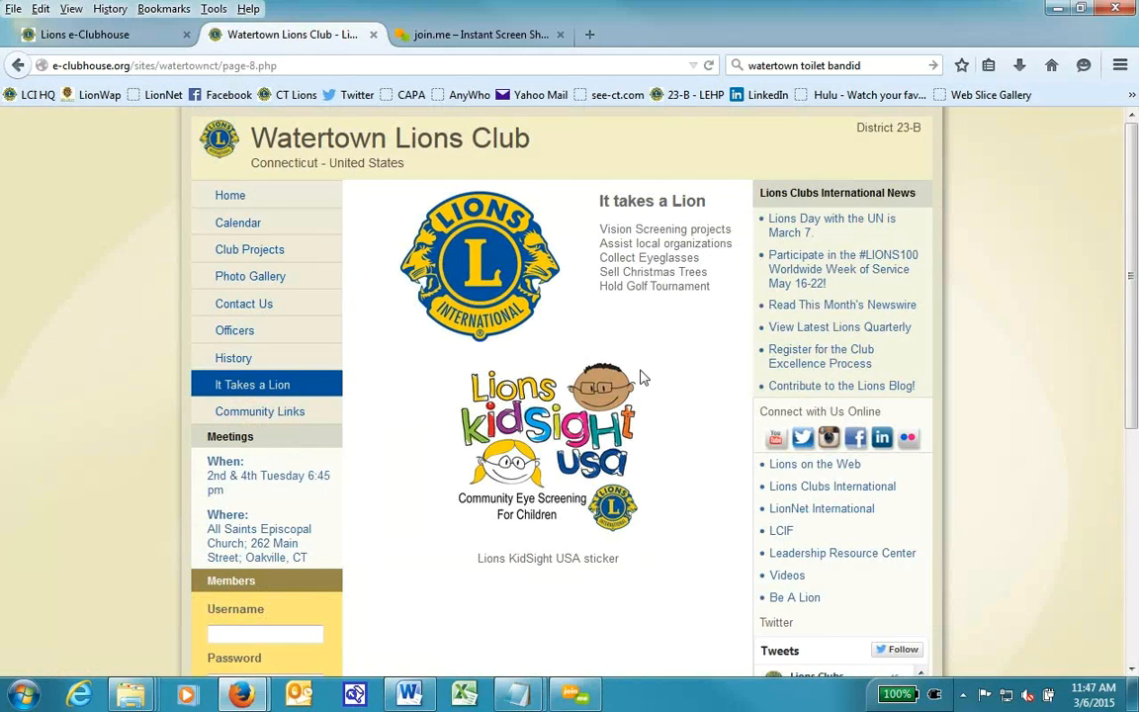
mouse_move(348, 277)
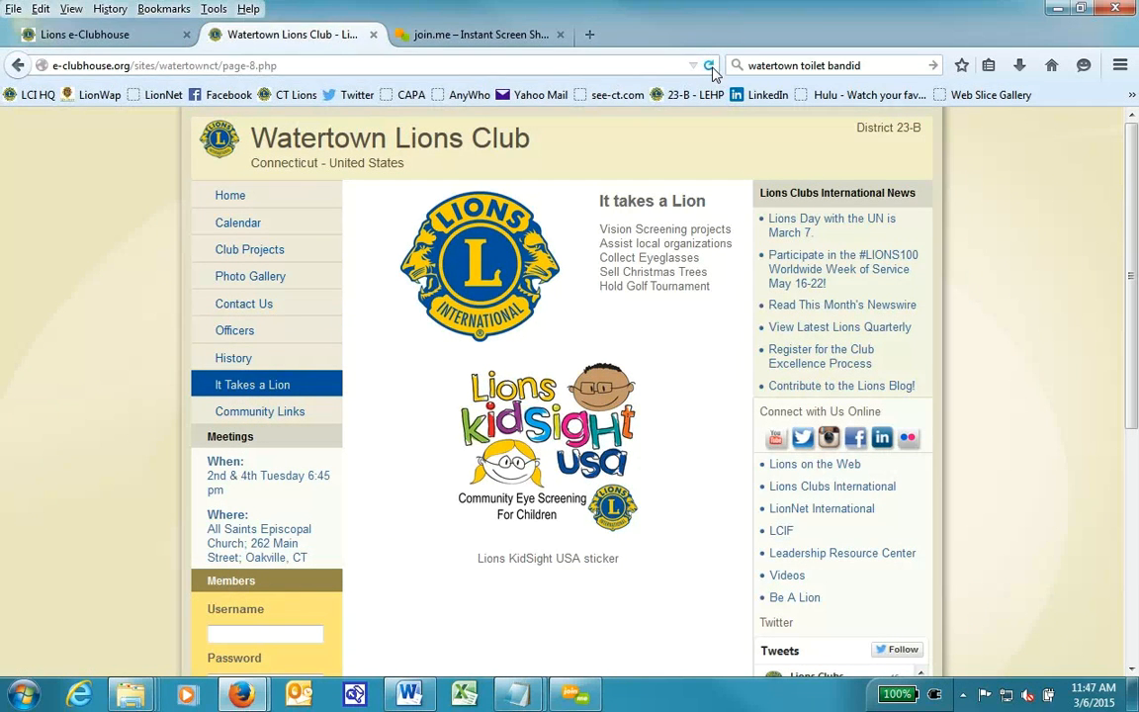
Reload the live page and confirm the download link opens the consent-form PDF in a new tab
left_click(708, 65)
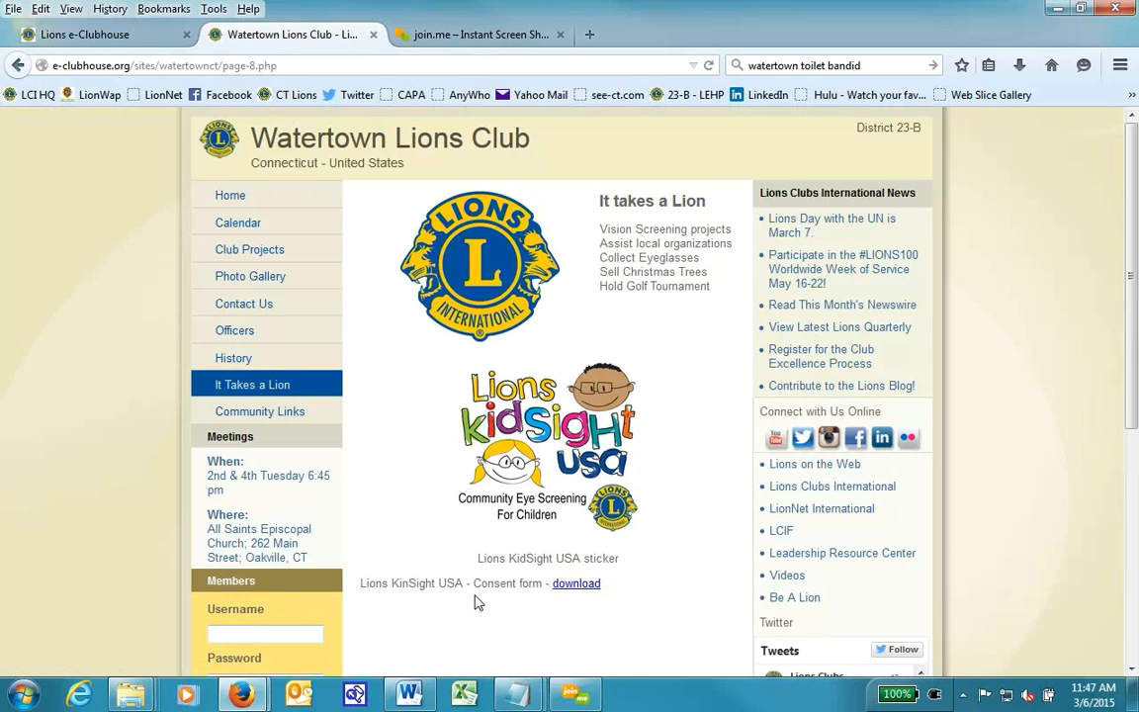
mouse_move(462, 580)
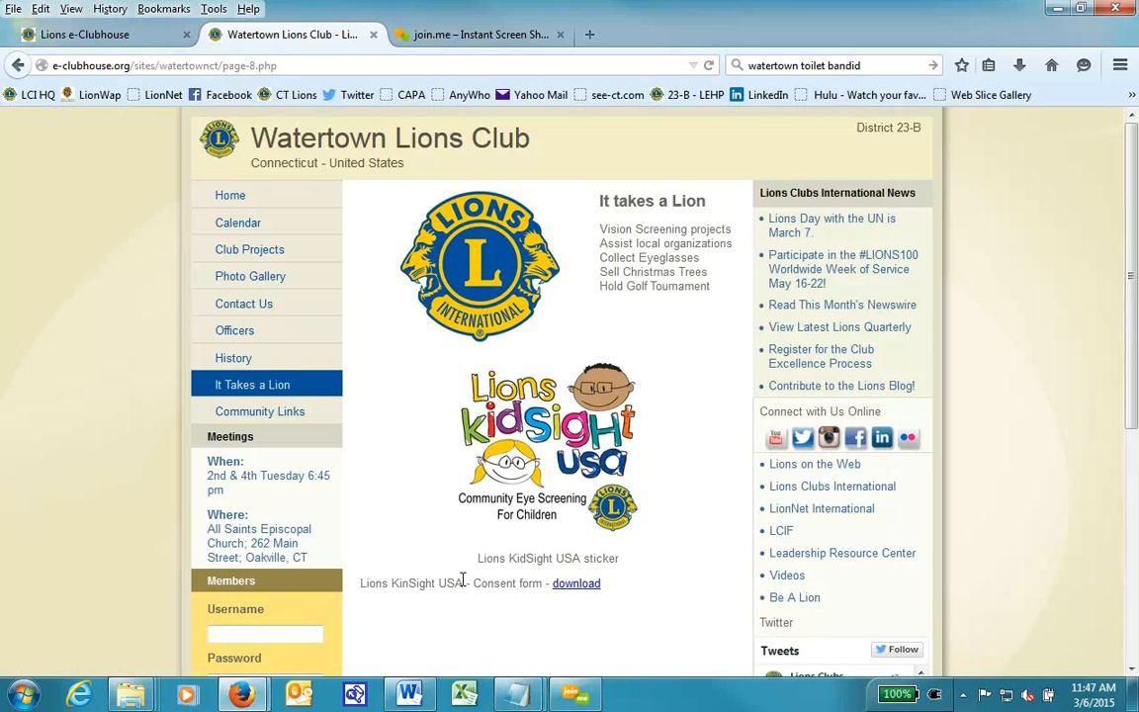
left_click(575, 581)
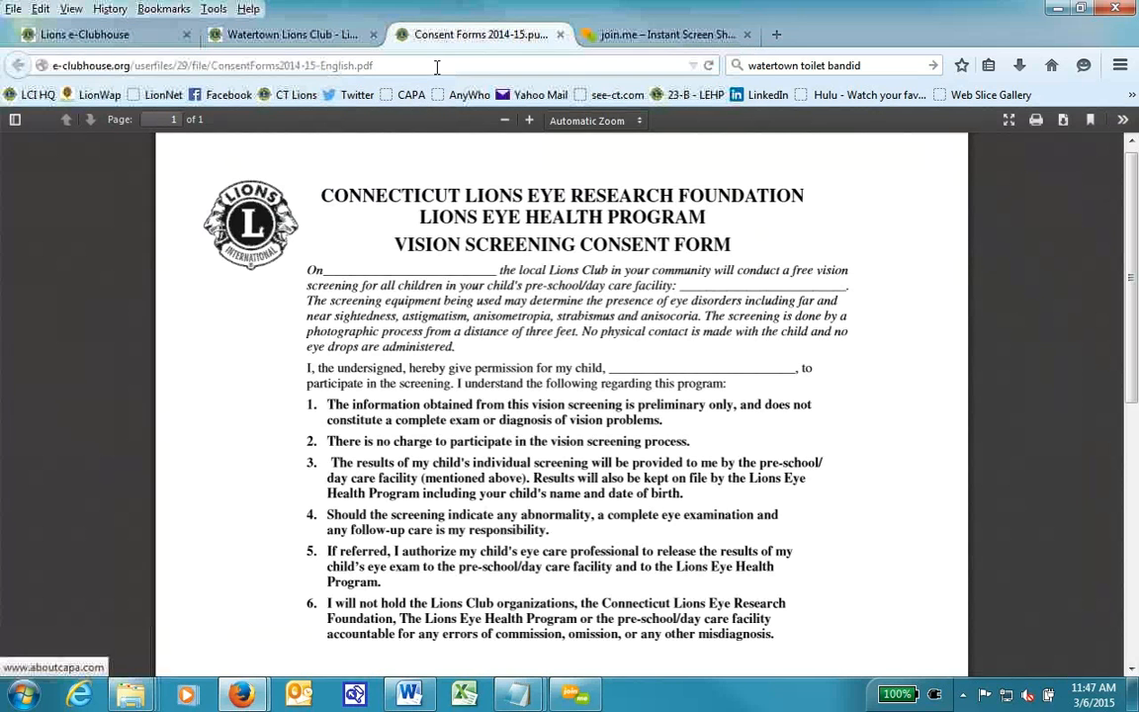
left_click(286, 35)
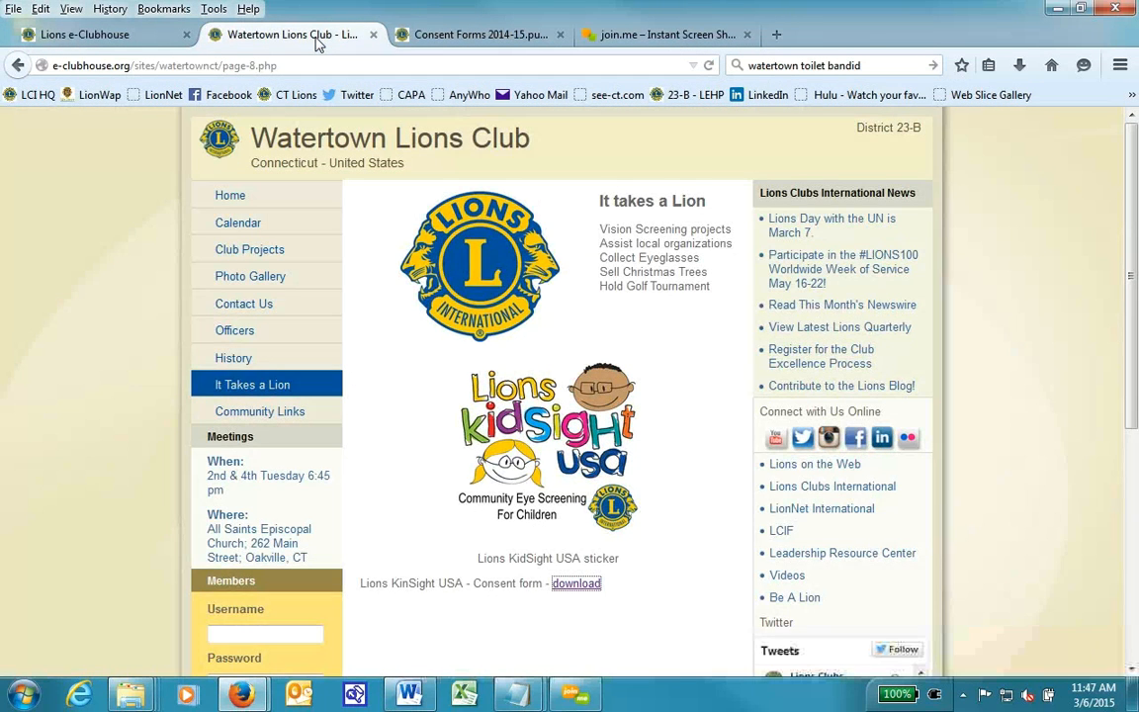
mouse_move(717, 466)
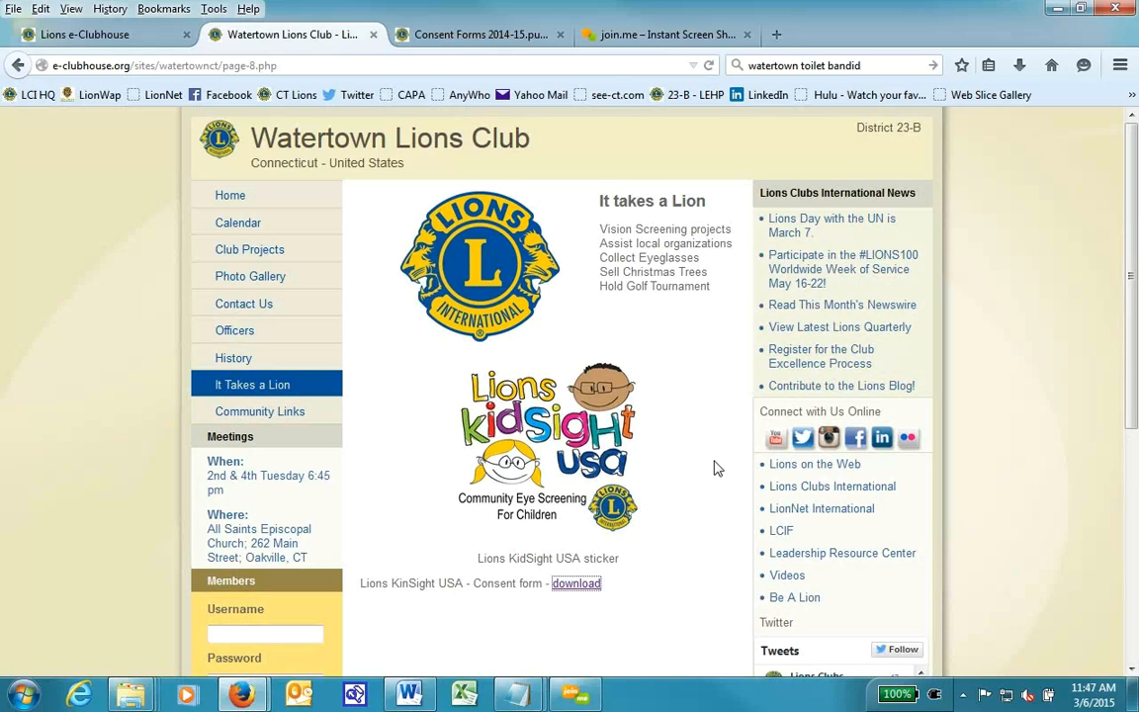